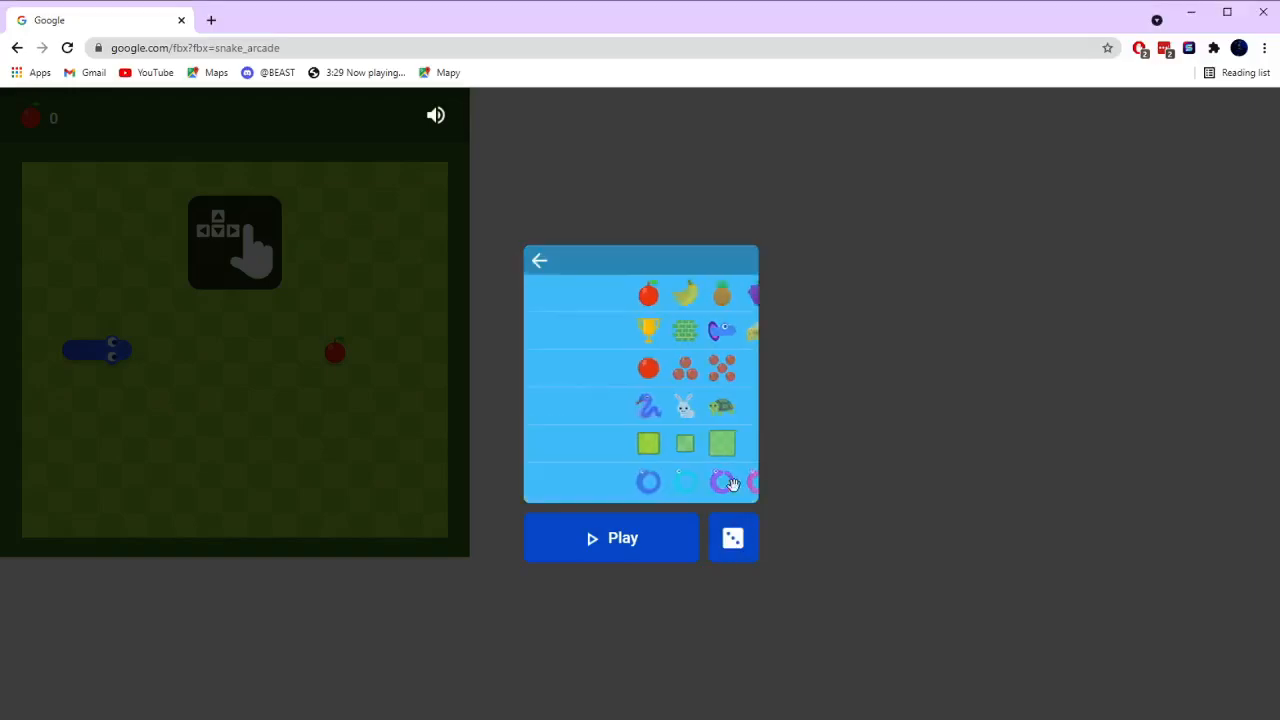
# Step: Play a short watermelon round with the grey snake, crashing after one fruit and one key
pyautogui.click(612, 538)
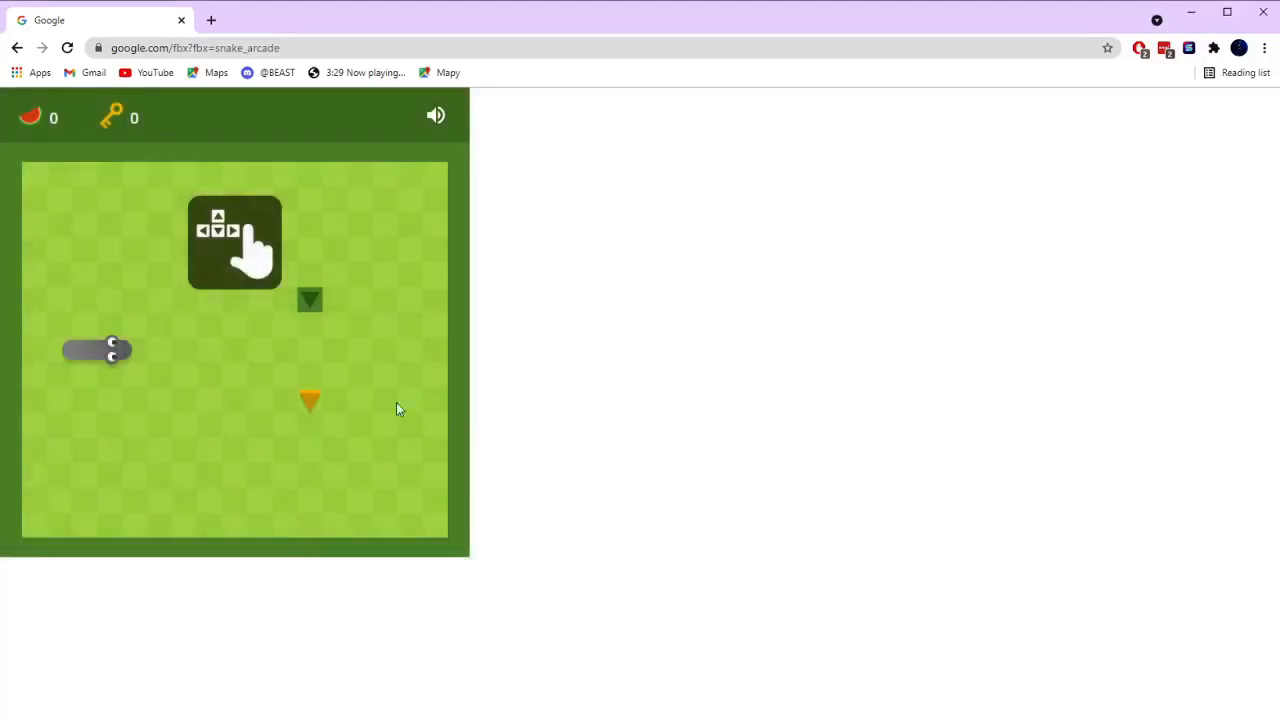
pyautogui.click(234, 242)
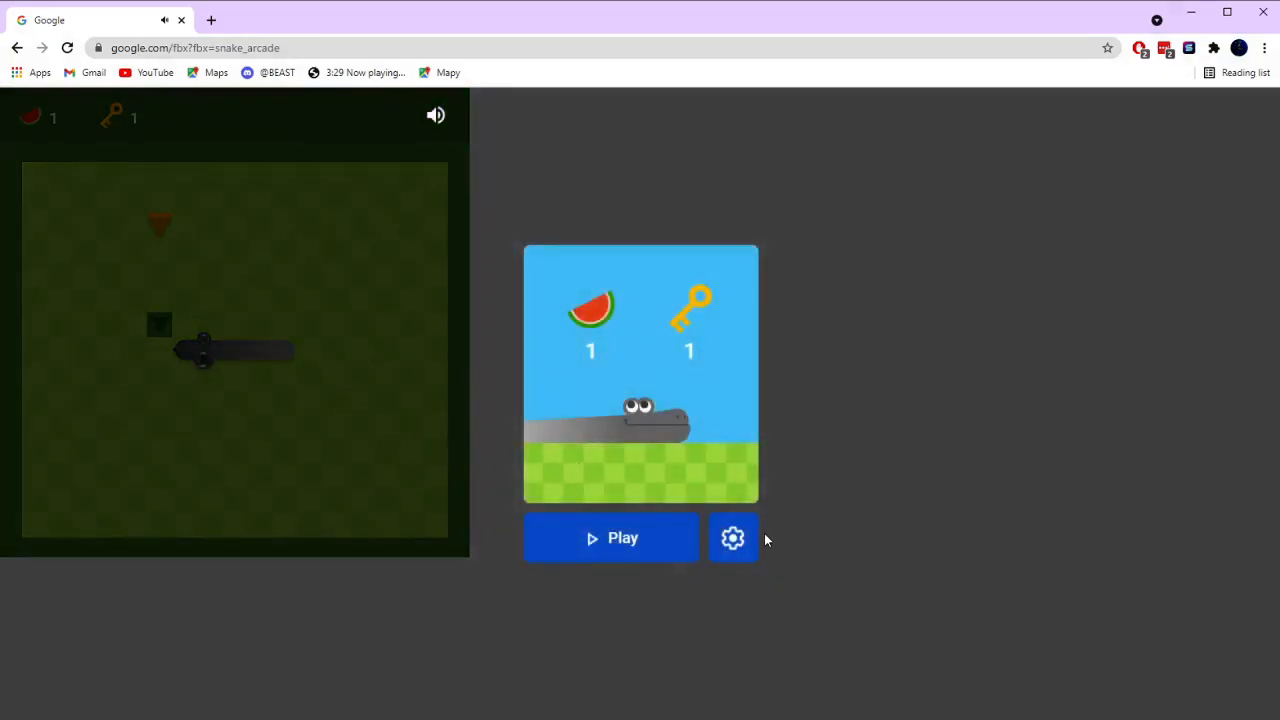
# Step: Play a turnip round with the white snake, steering to vegetables until game over at 39
pyautogui.click(610, 538)
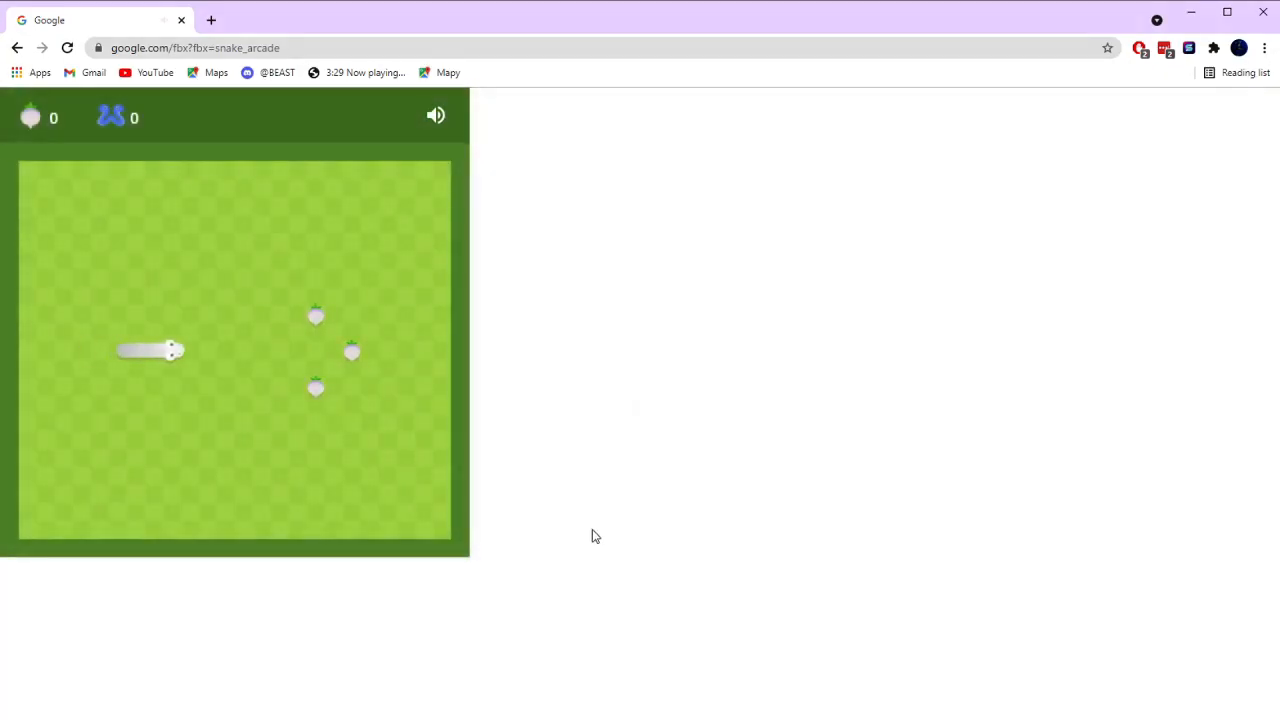
pyautogui.press('up')
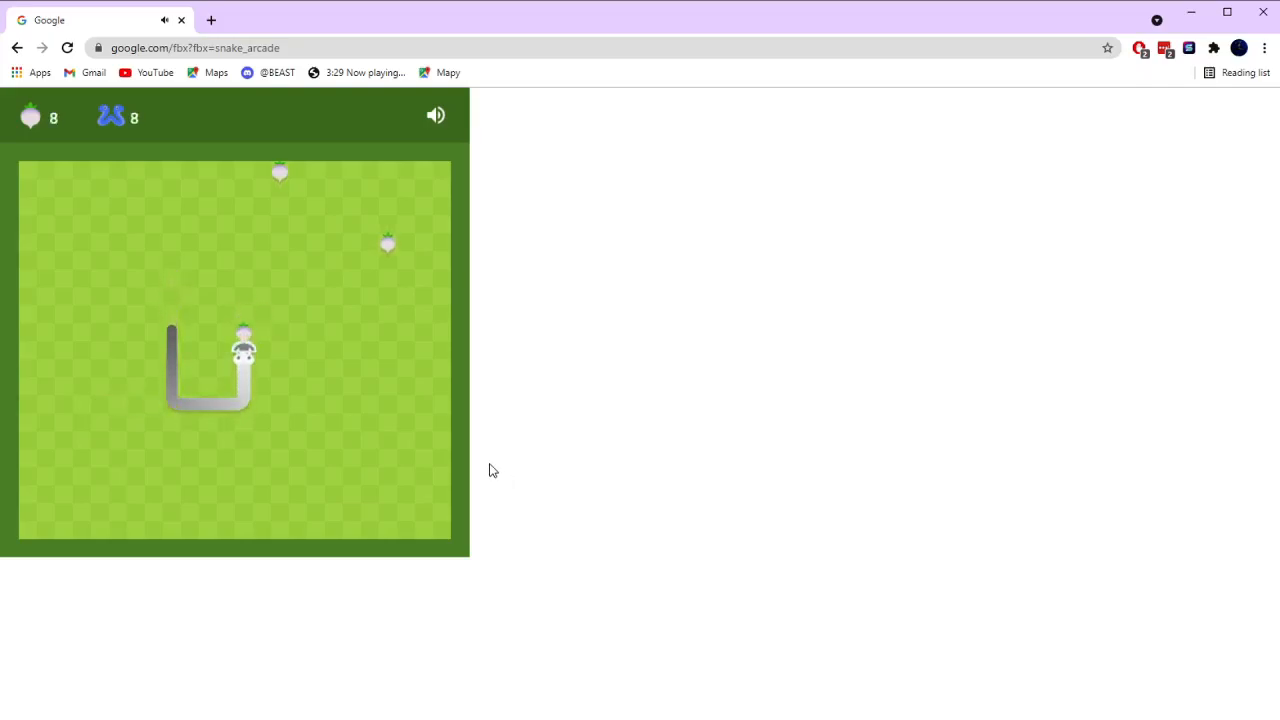
pyautogui.press('up')
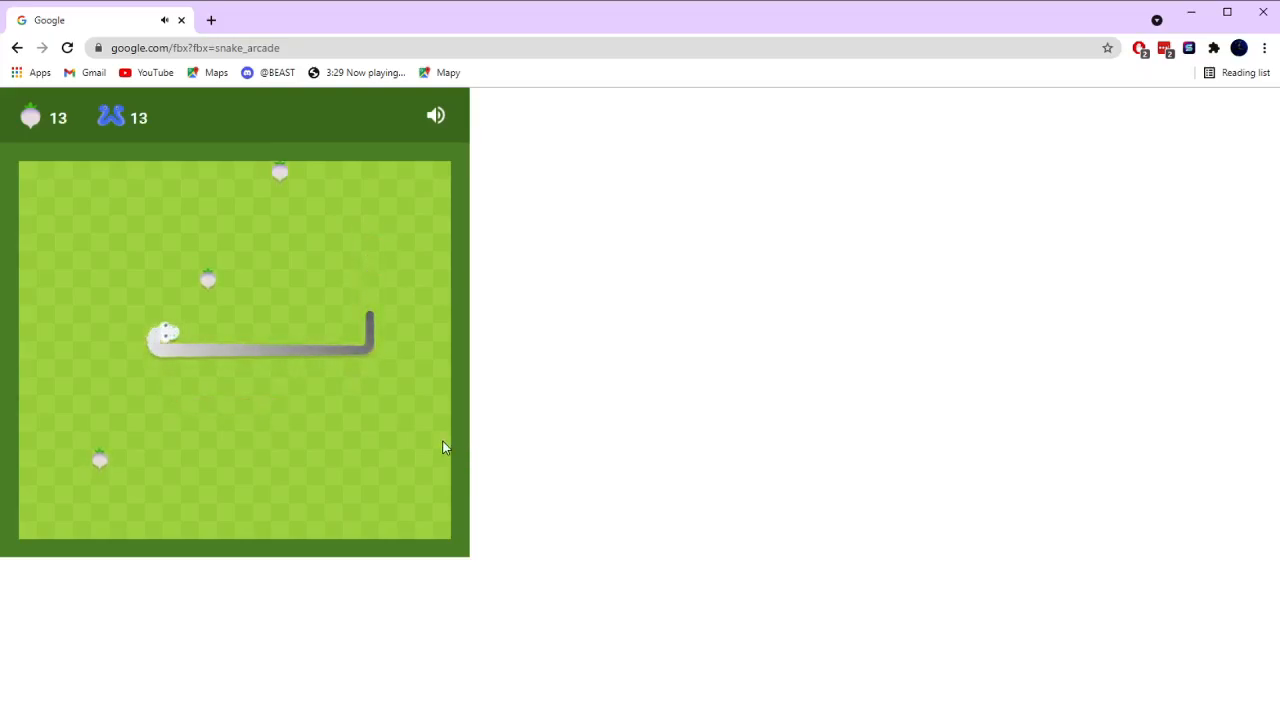
pyautogui.press('Up')
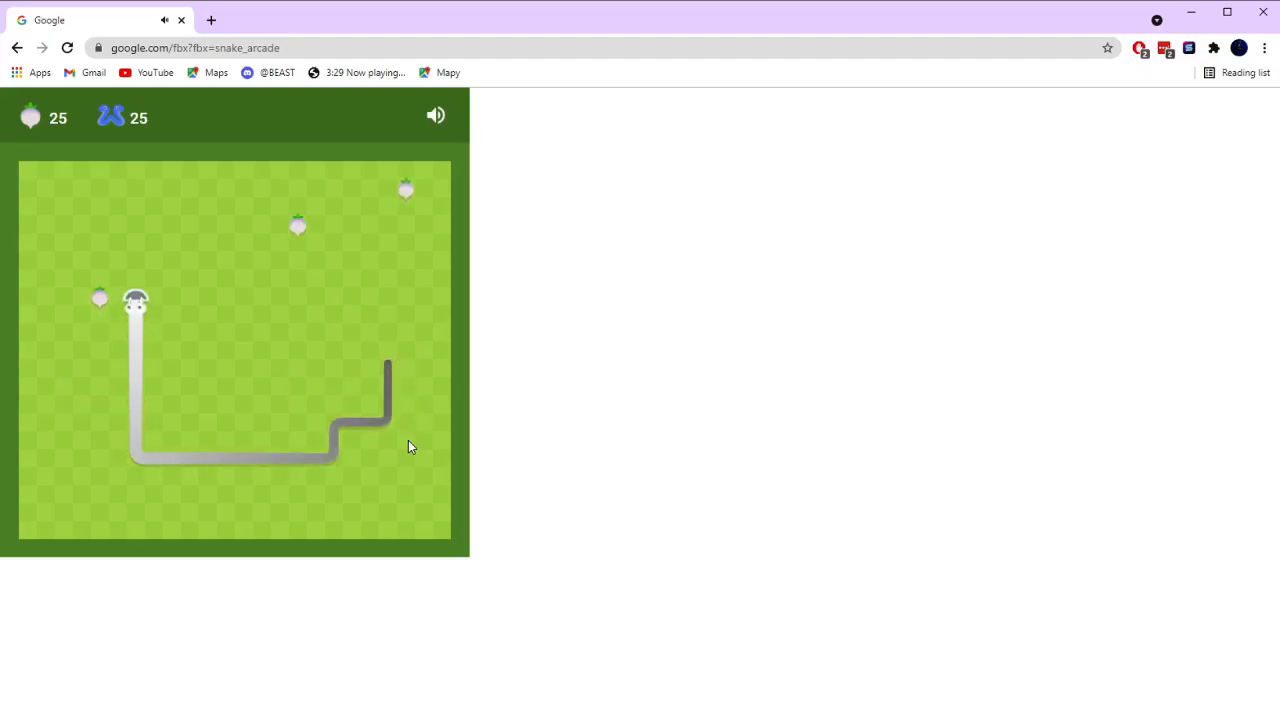
pyautogui.press('ArrowUp')
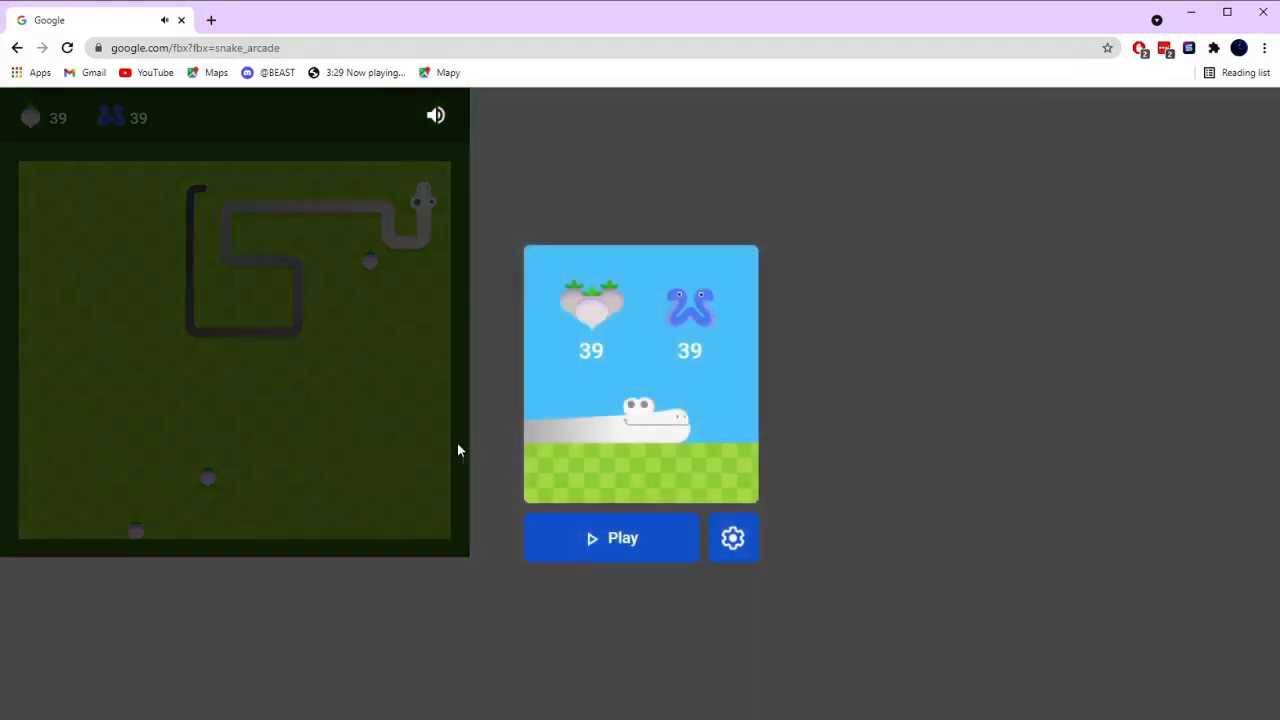
# Step: Play a cherry round dodging the appearing wall blocks until the snake crashes at 14
pyautogui.click(612, 538)
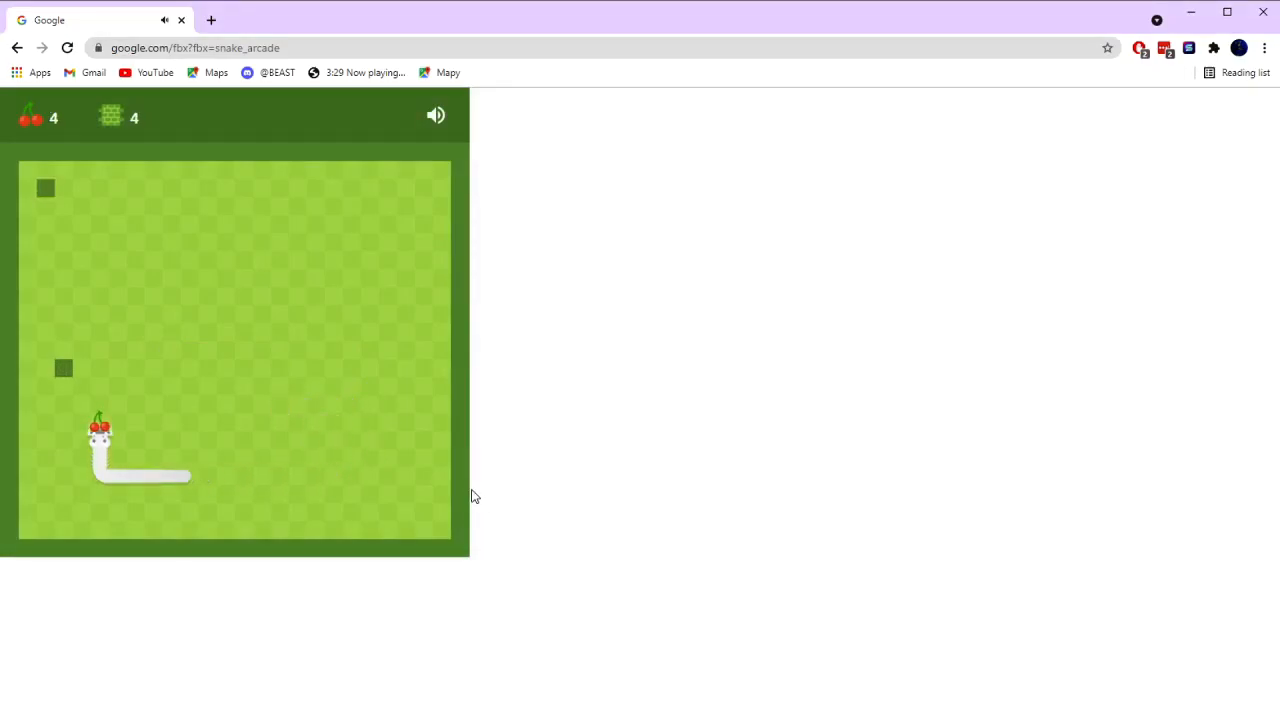
pyautogui.press('Right')
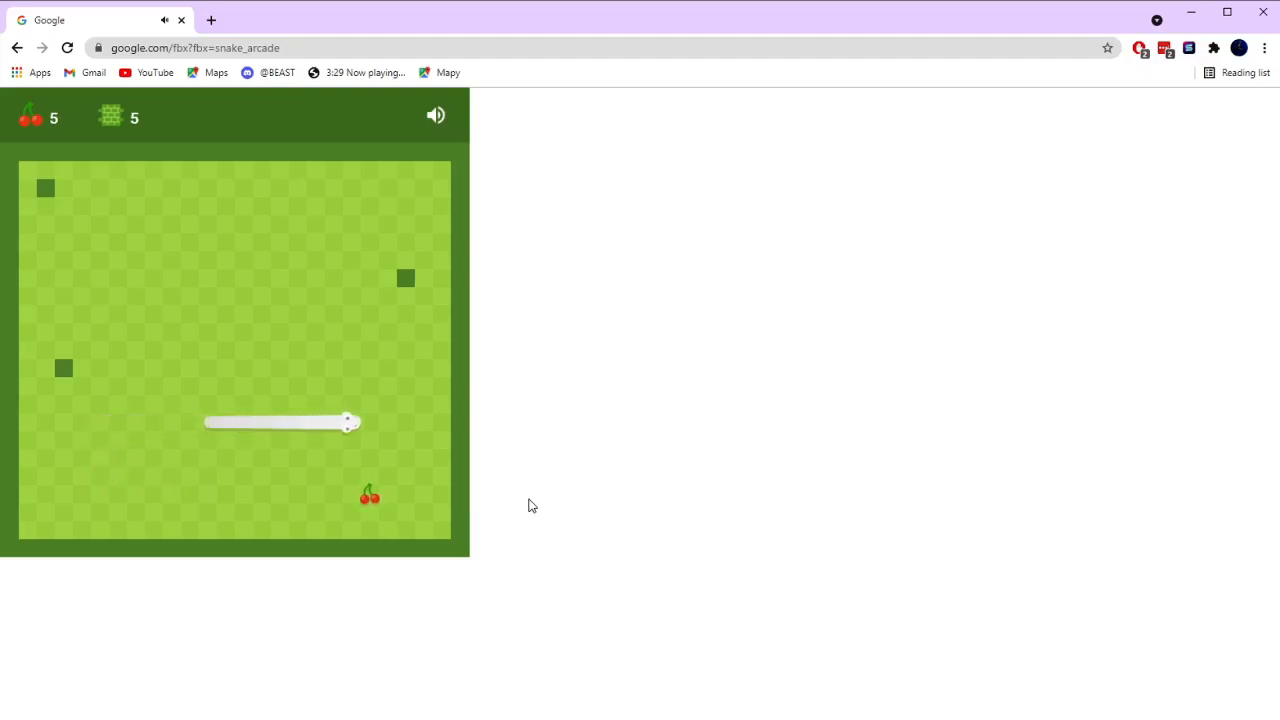
pyautogui.press('Up')
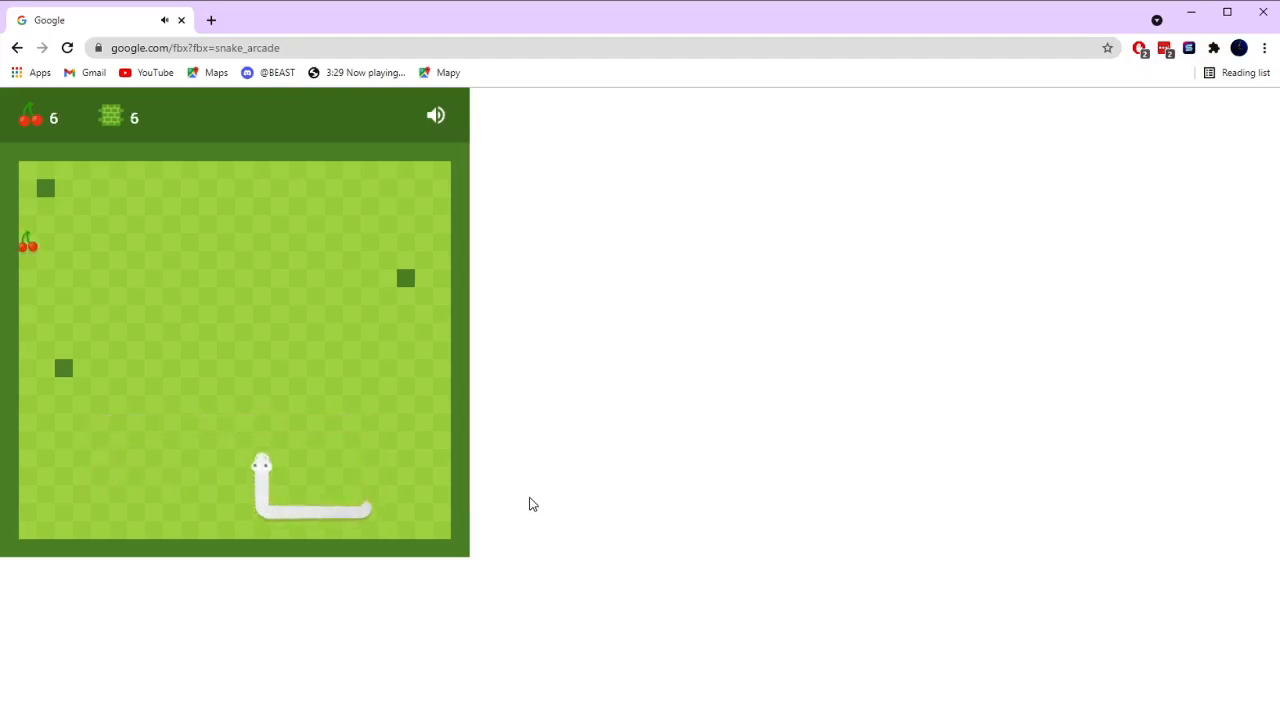
pyautogui.press('ArrowUp')
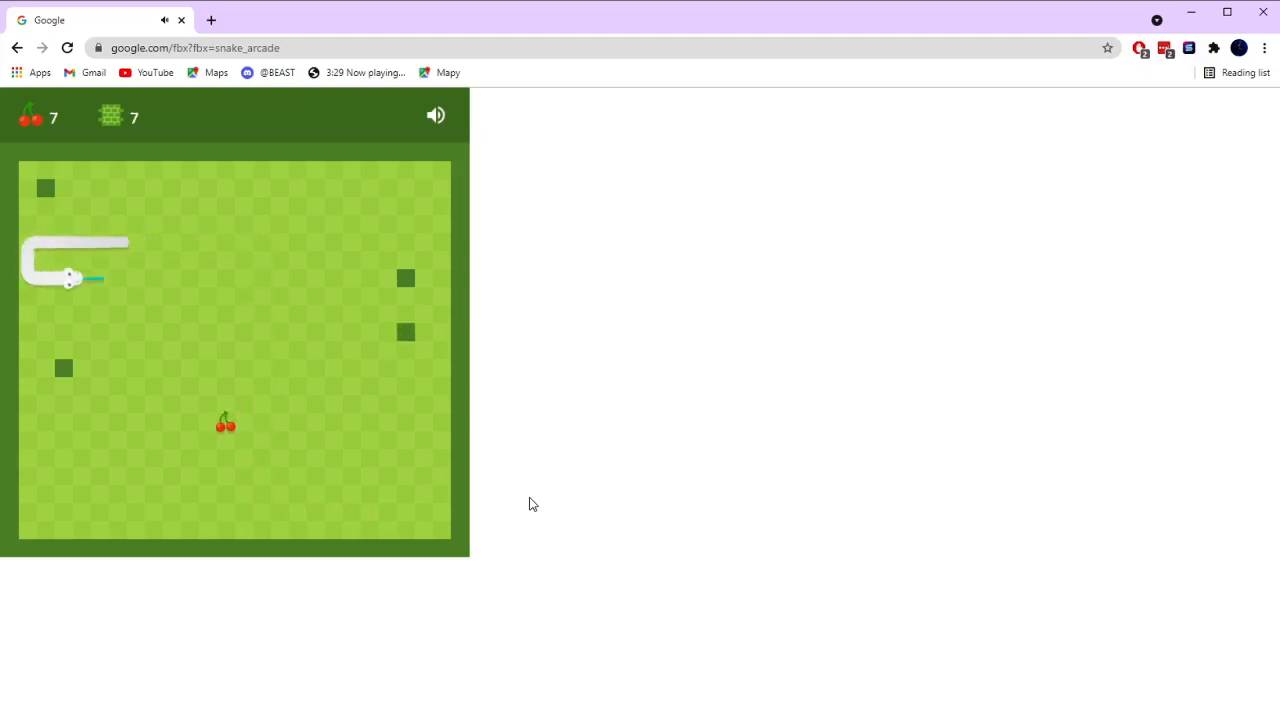
pyautogui.press('Down')
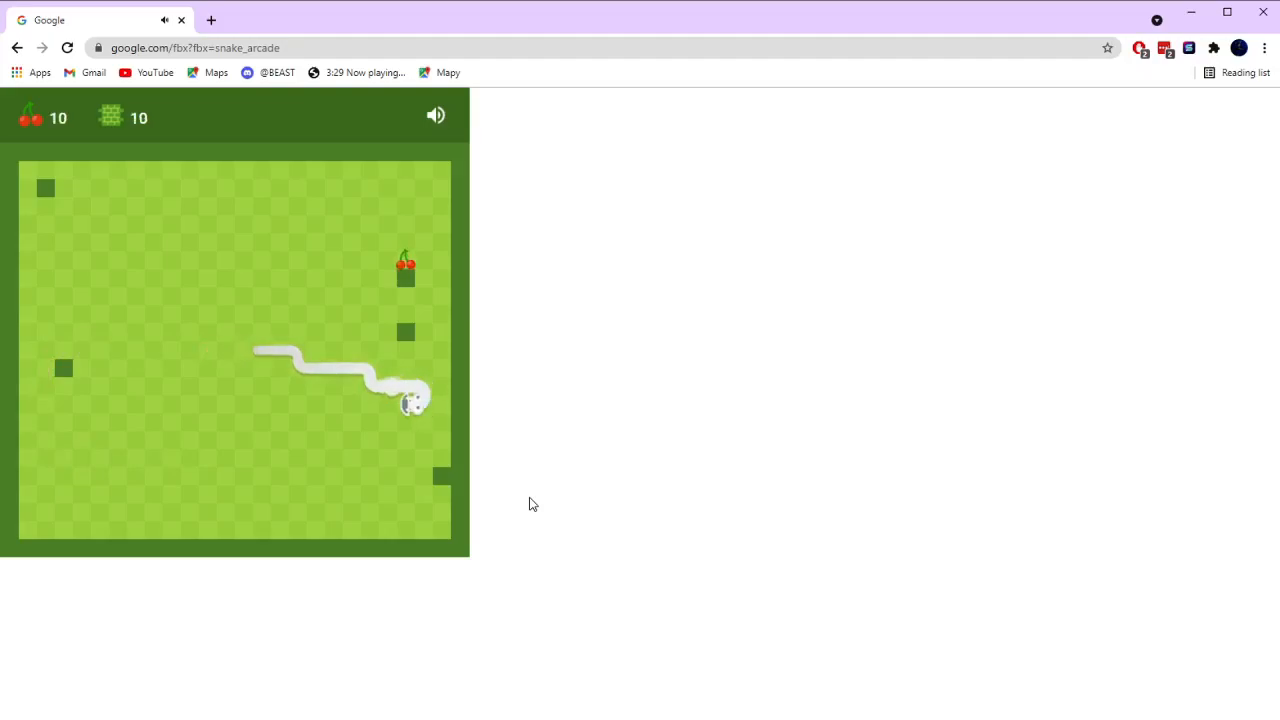
pyautogui.press('up')
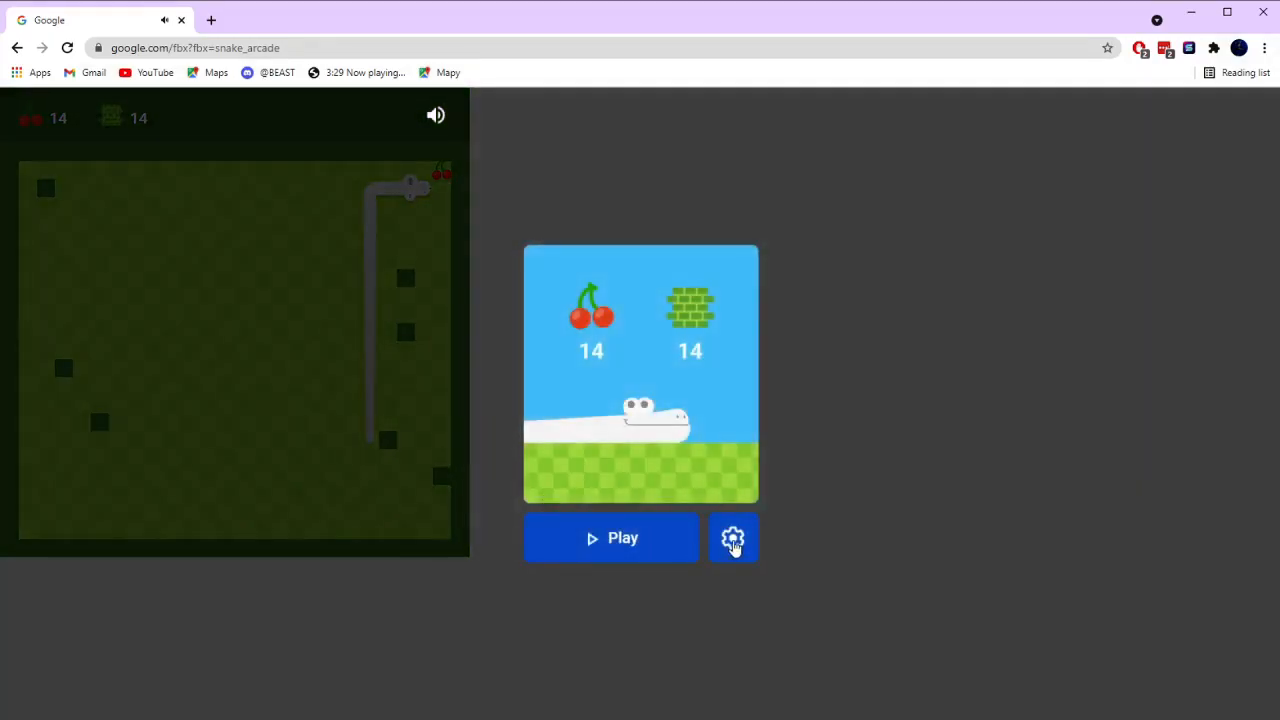
# Step: Play a mushroom round with the red snake until it ends with 11 mushrooms eaten
pyautogui.click(612, 538)
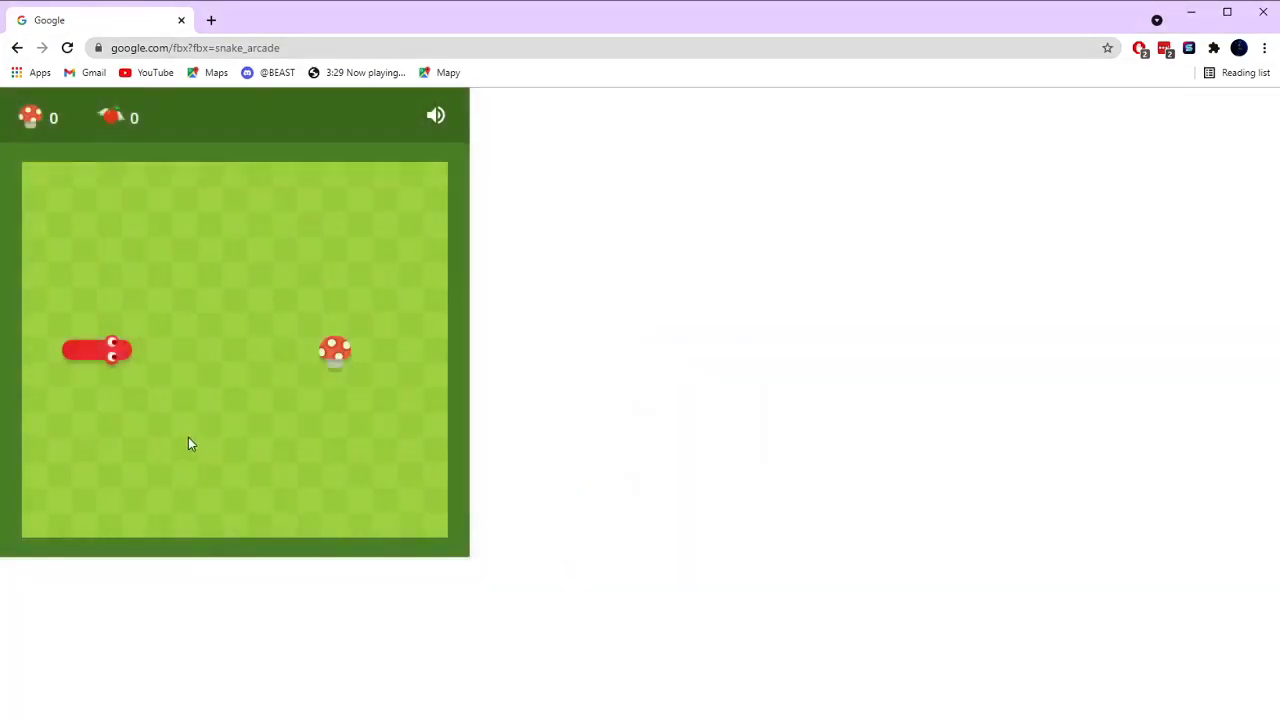
pyautogui.press('Down')
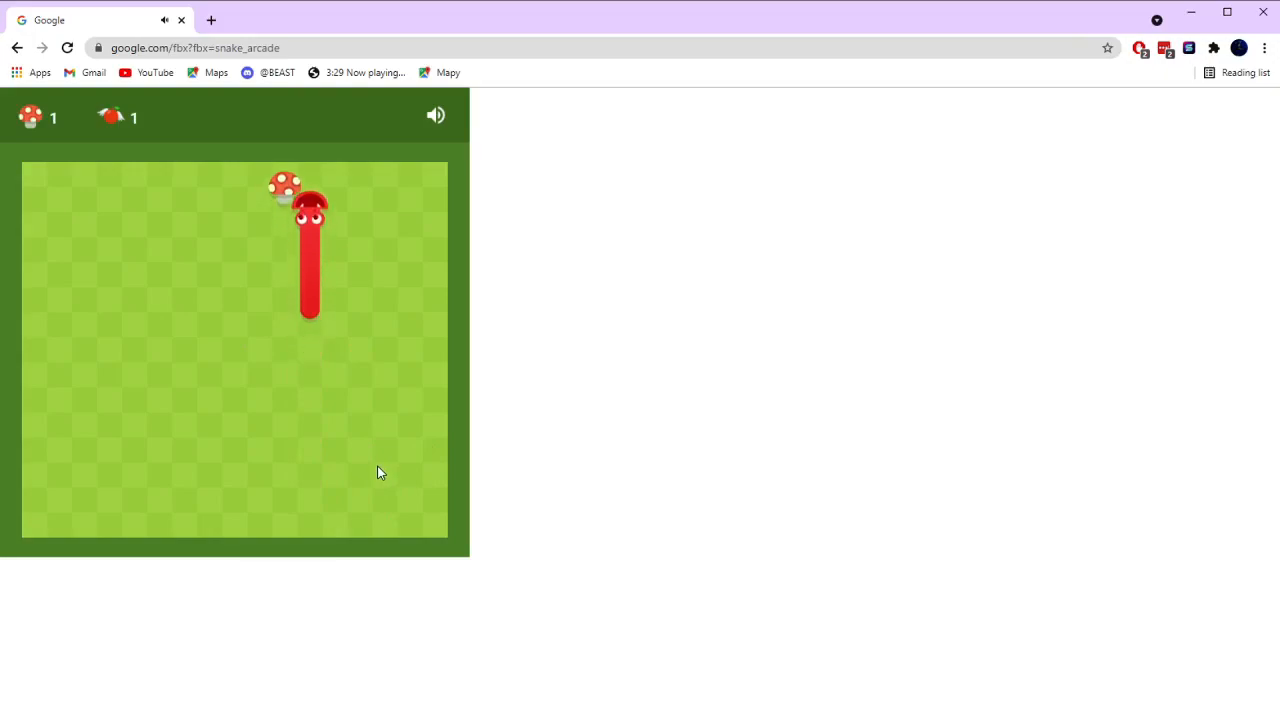
pyautogui.press('Left')
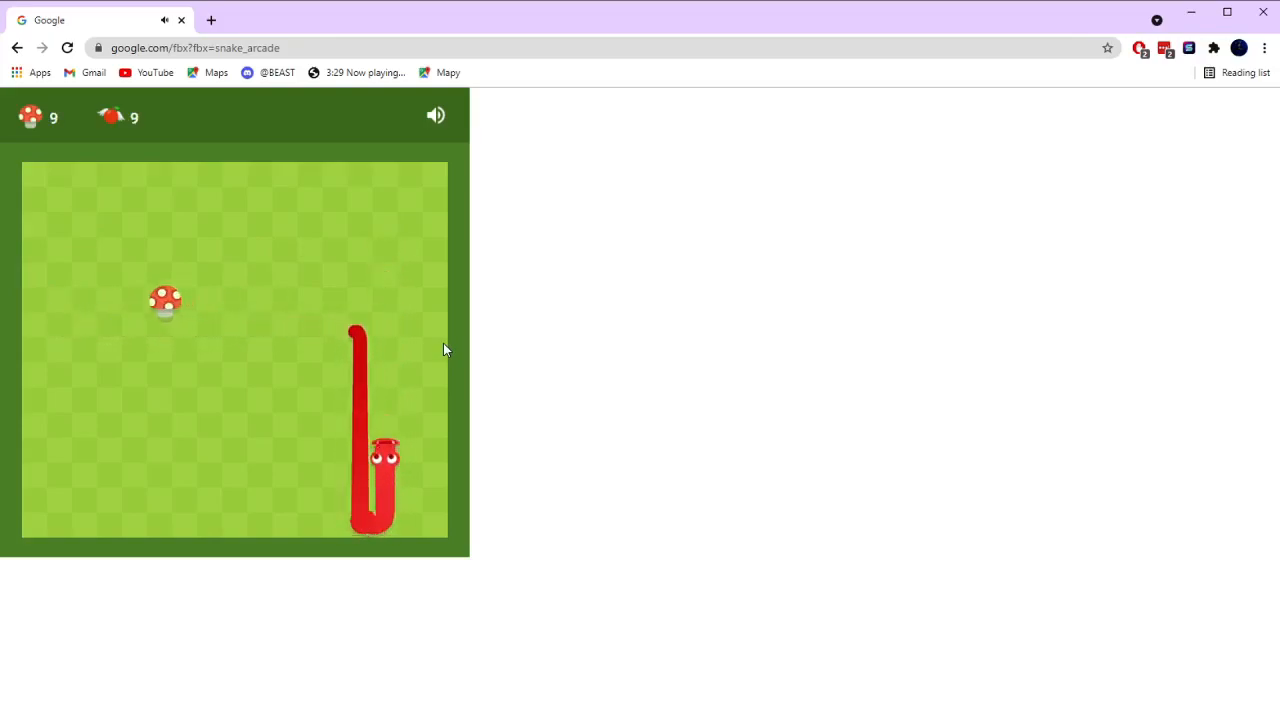
pyautogui.press('Left')
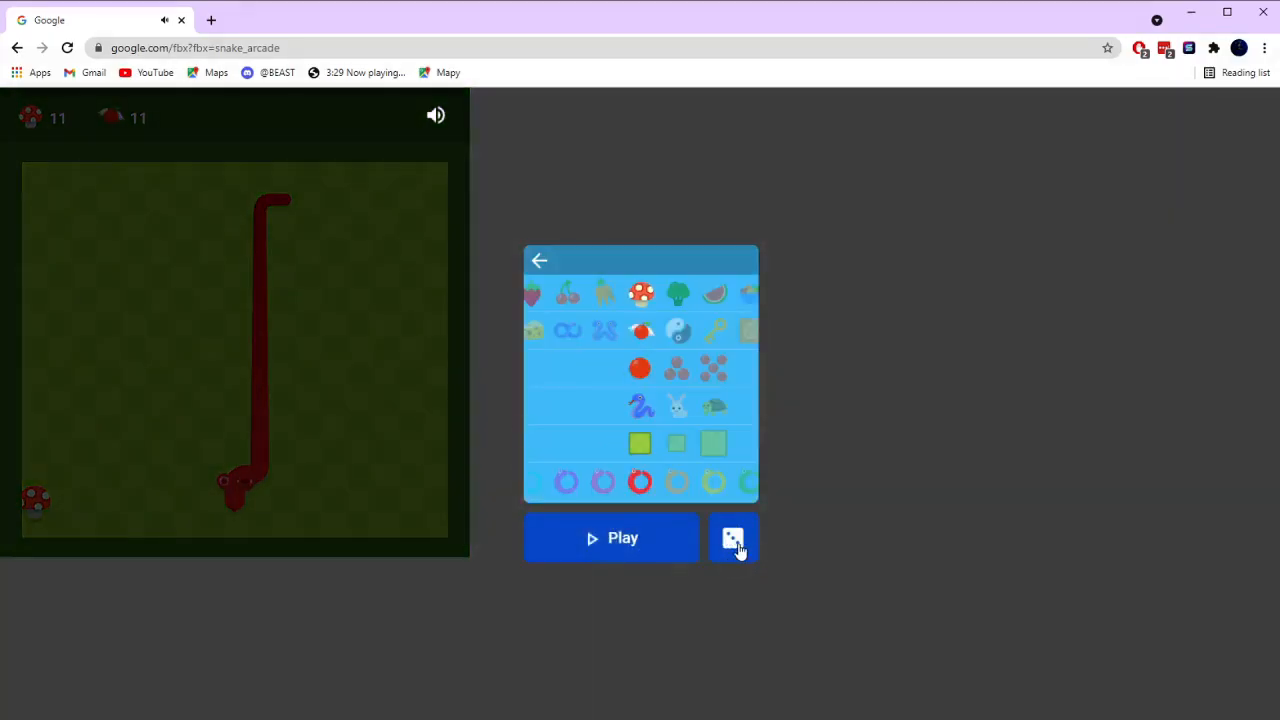
# Step: Randomize fruit, skin and board, then play a broccoli round among wall blocks ending at 7
pyautogui.click(732, 538)
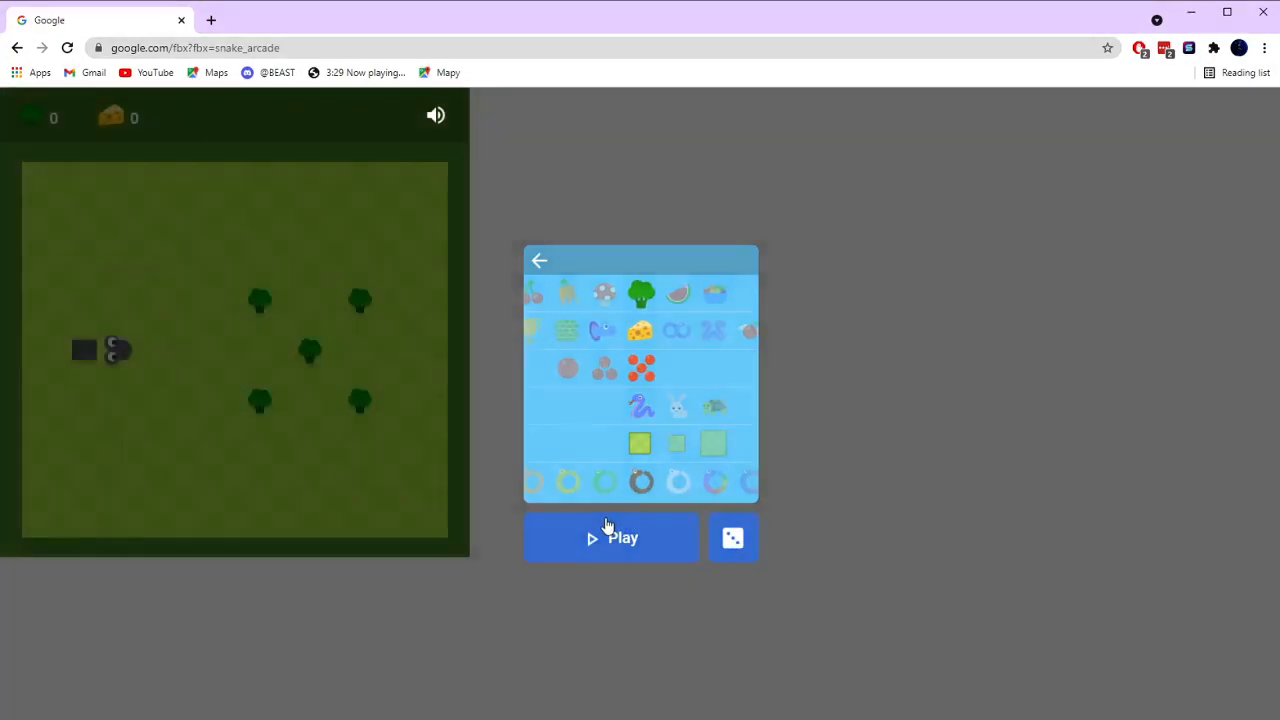
pyautogui.click(612, 538)
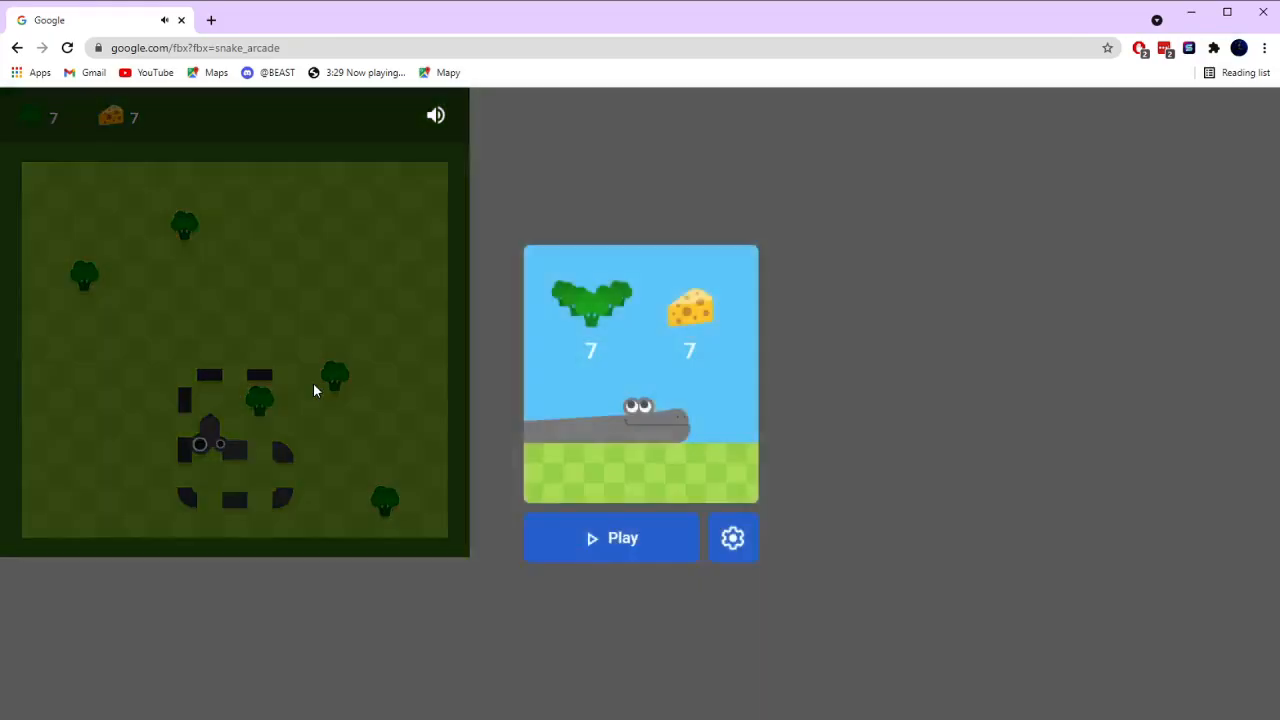
pyautogui.click(612, 538)
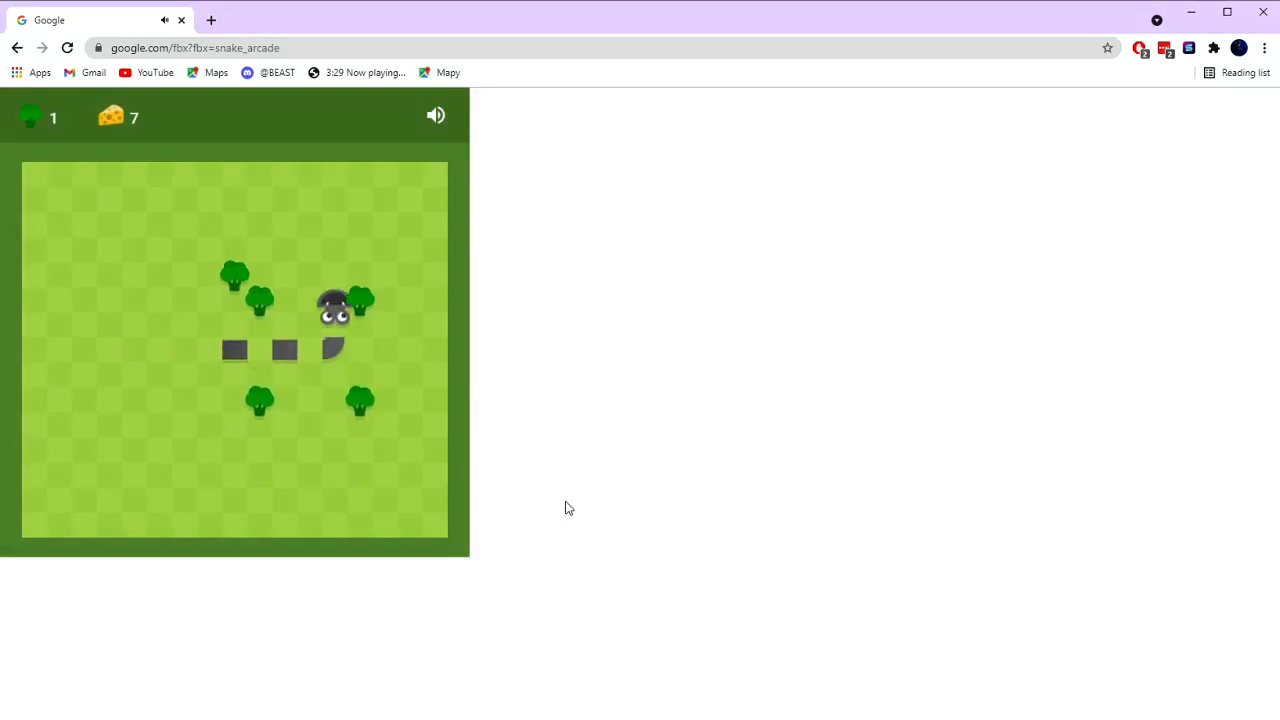
pyautogui.press('Down')
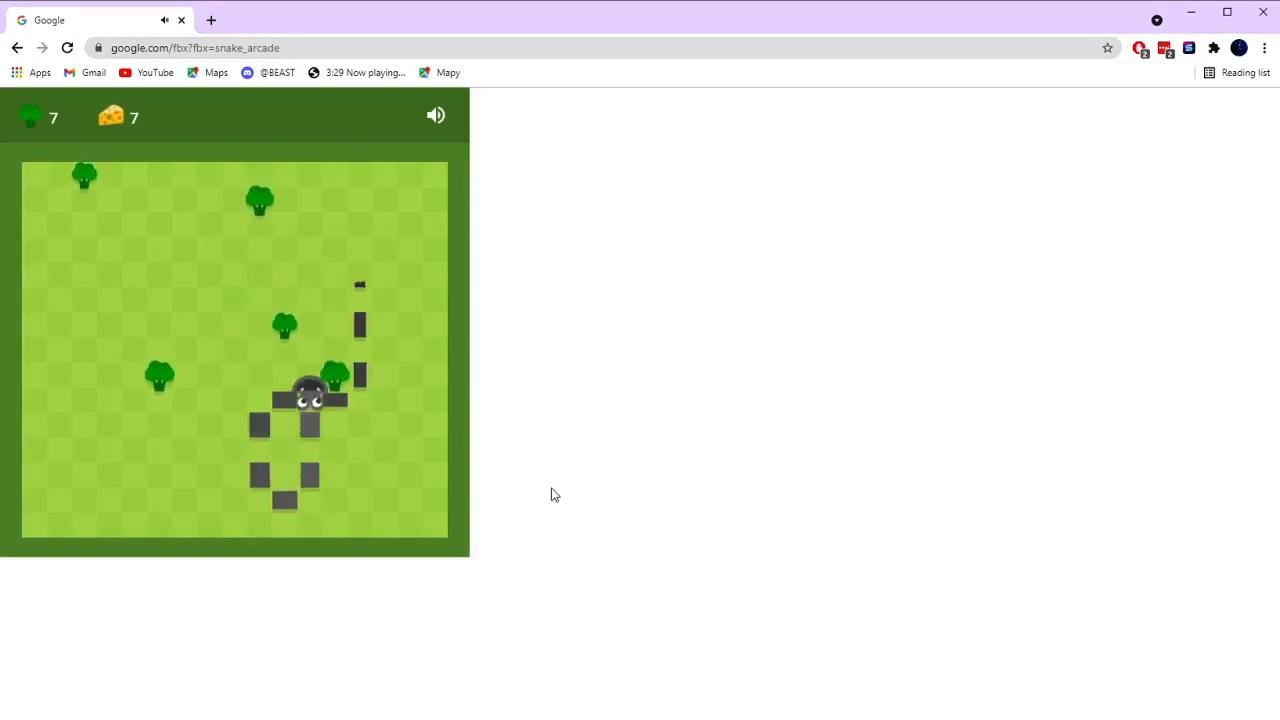
pyautogui.press('up')
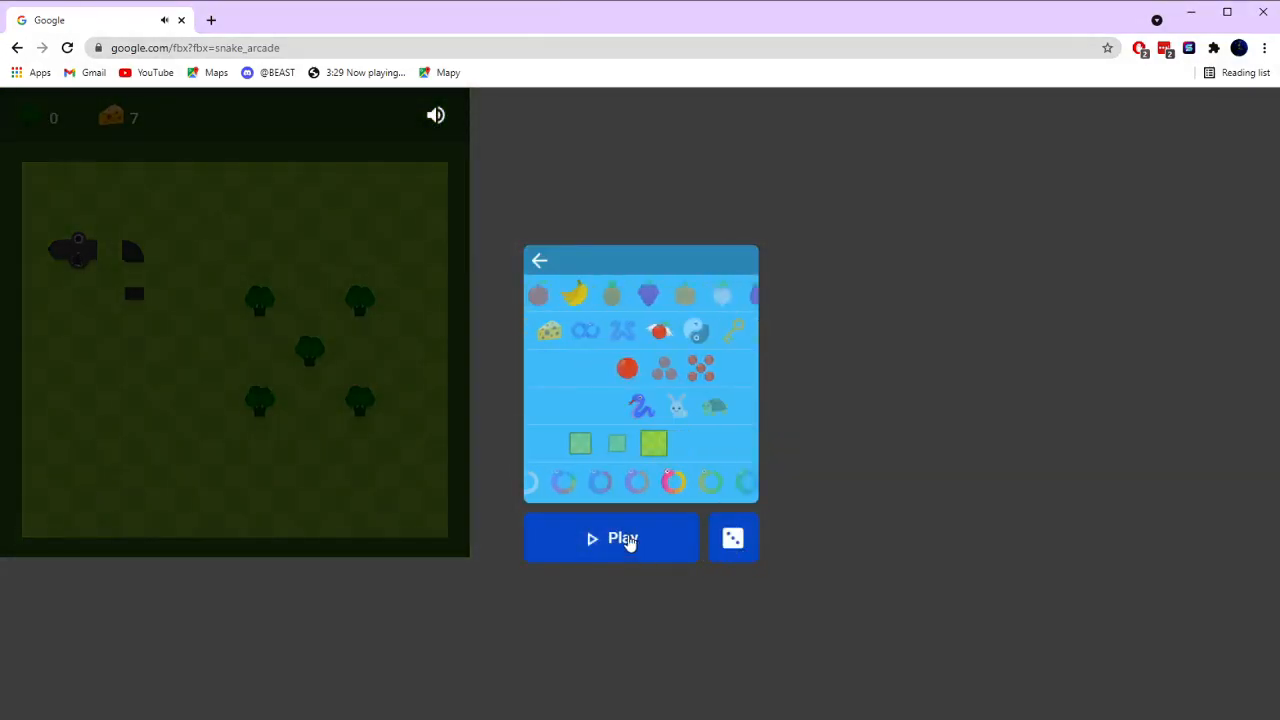
# Step: Play a banana round with the pink snake until it ends with 15 bananas eaten
pyautogui.click(612, 538)
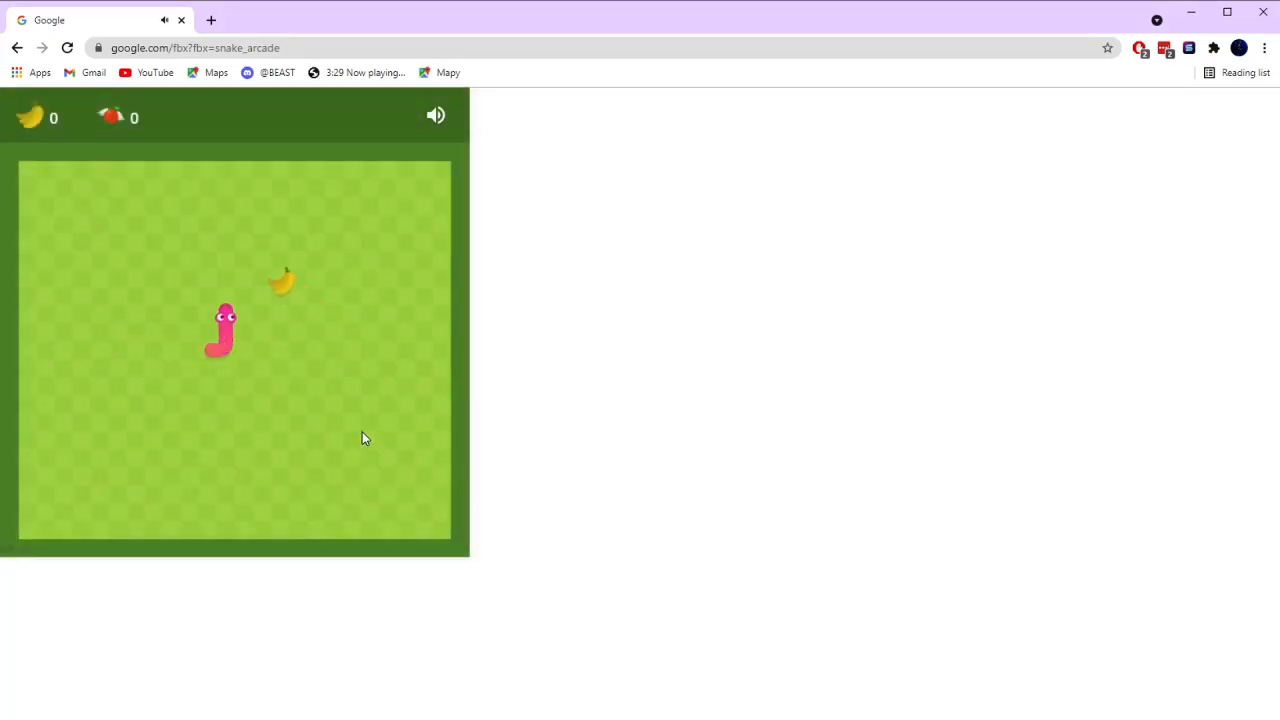
pyautogui.press('Up')
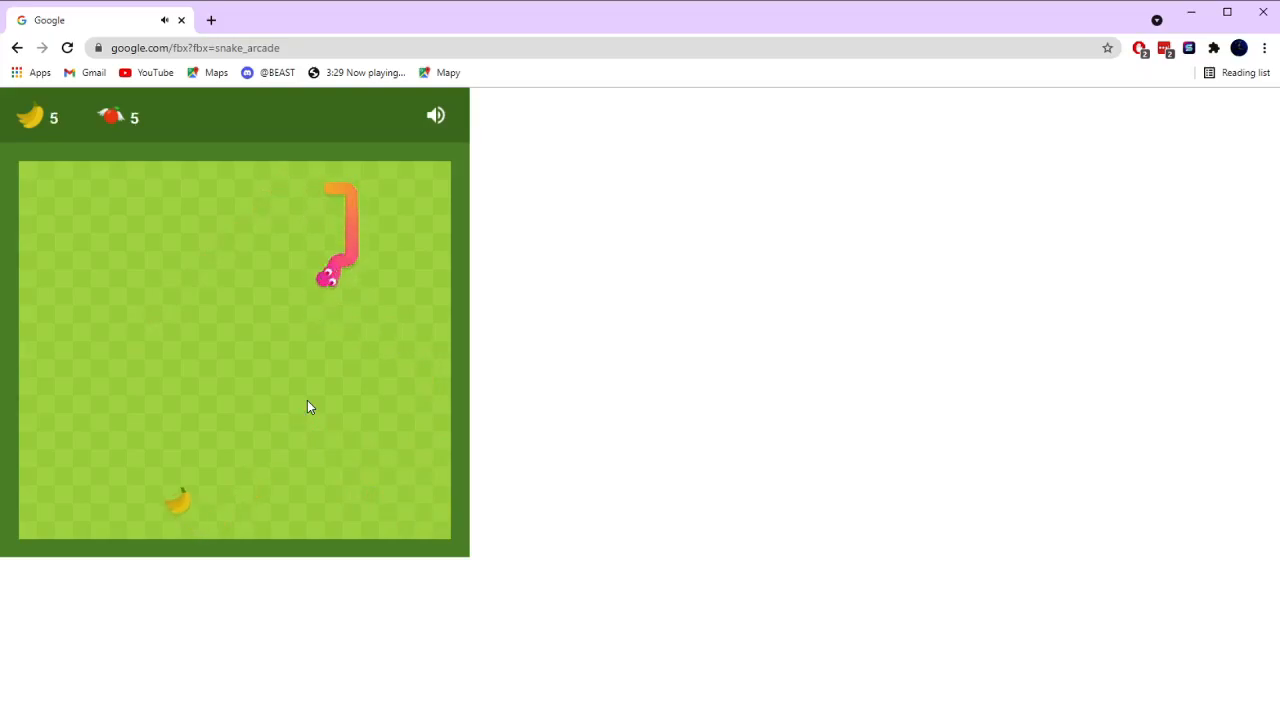
pyautogui.press('Left')
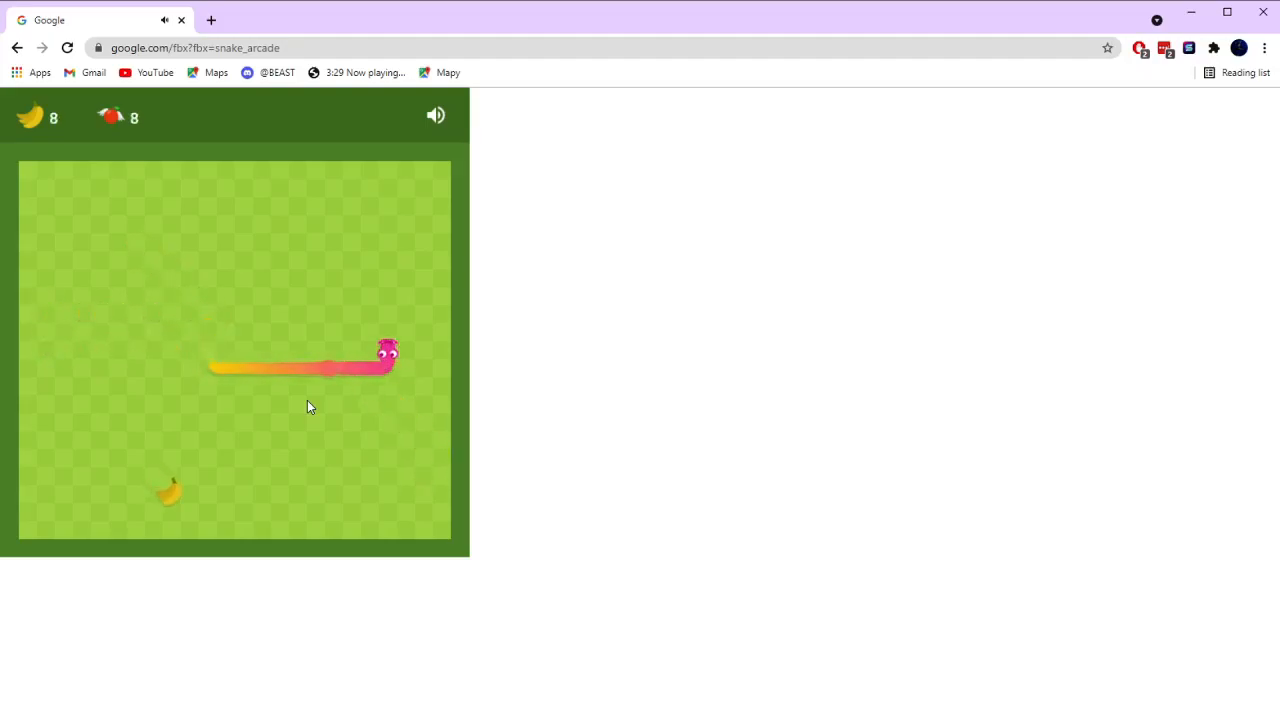
pyautogui.press('Down')
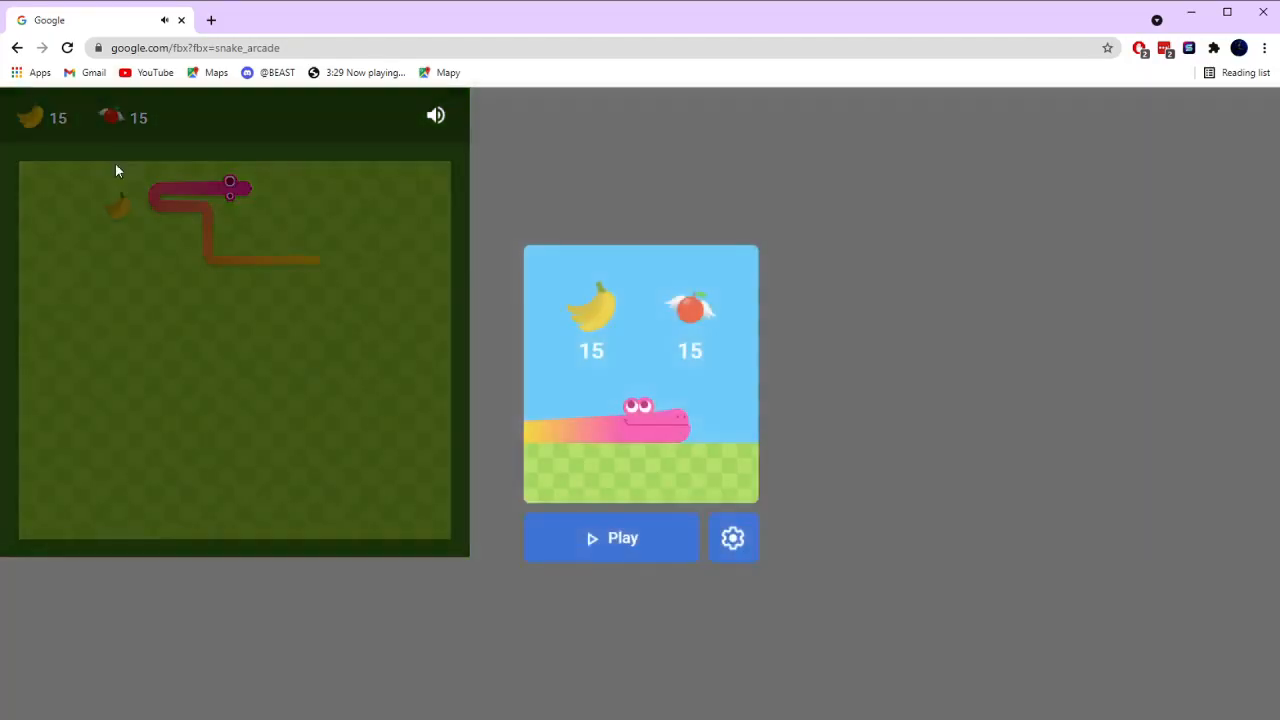
# Step: Start a broccoli round with the white snake on the portal board and play it out to 22
pyautogui.click(732, 538)
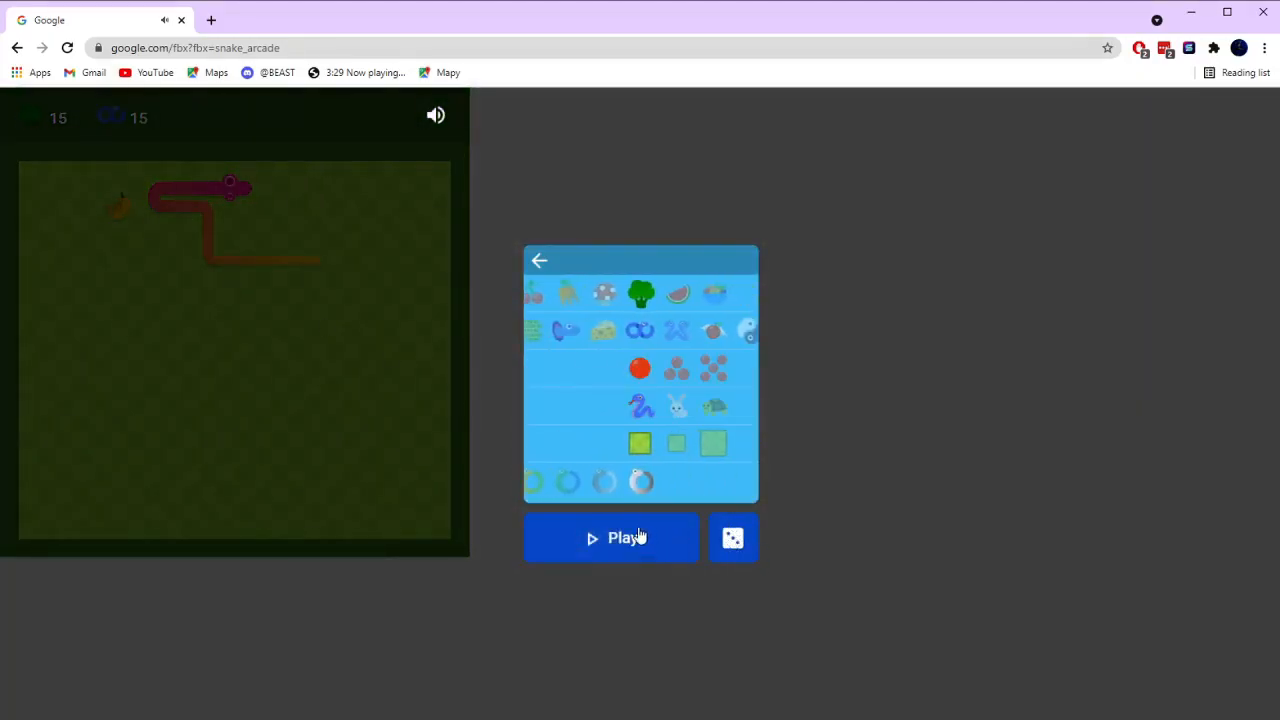
pyautogui.click(612, 538)
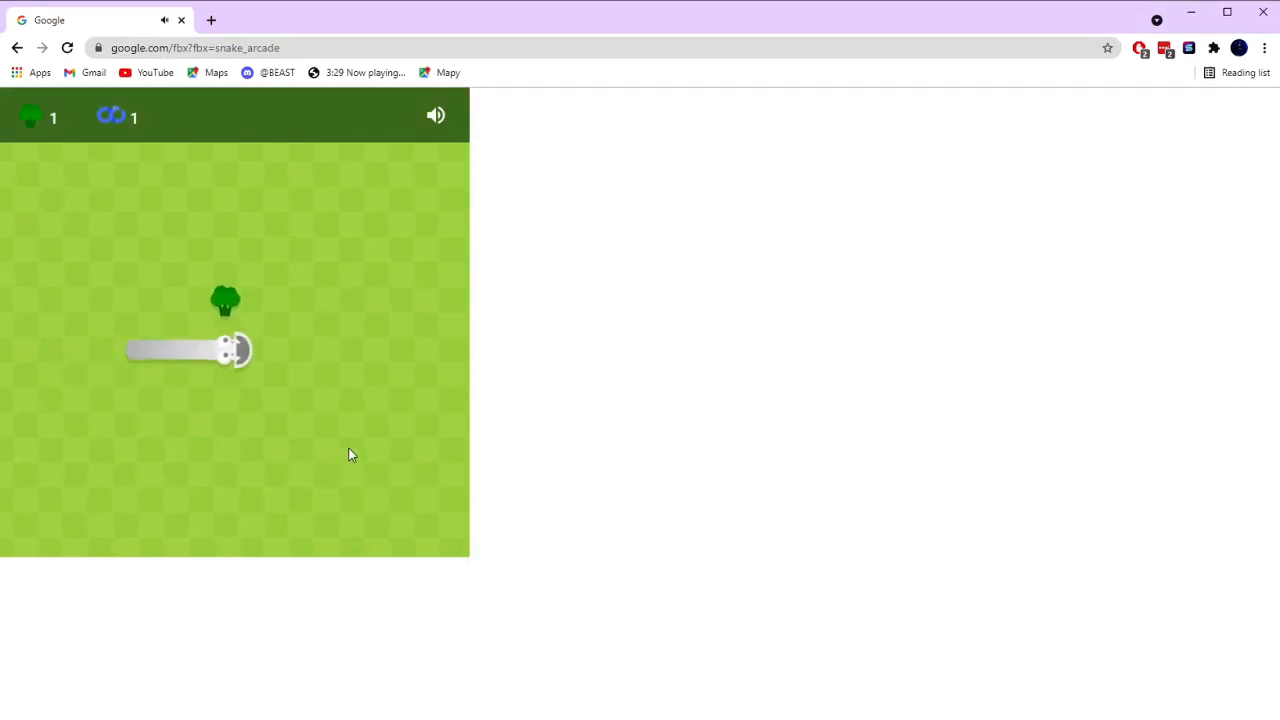
pyautogui.press('Up')
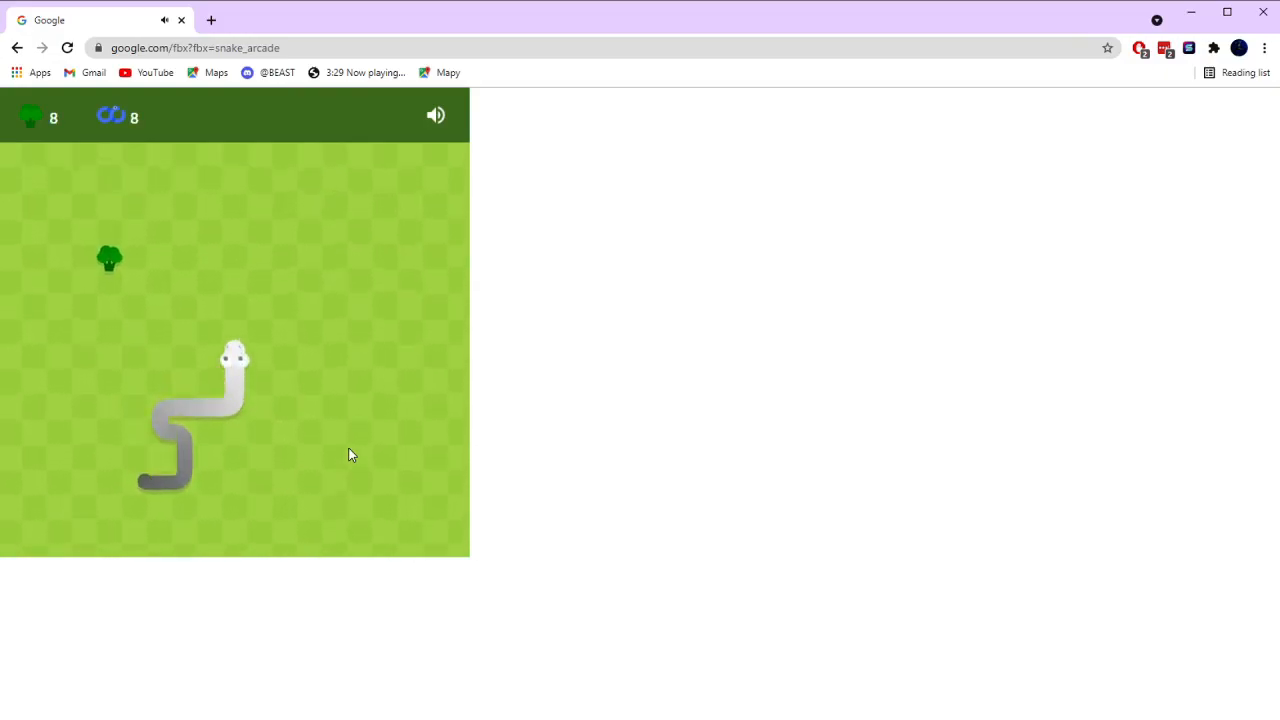
pyautogui.press('up')
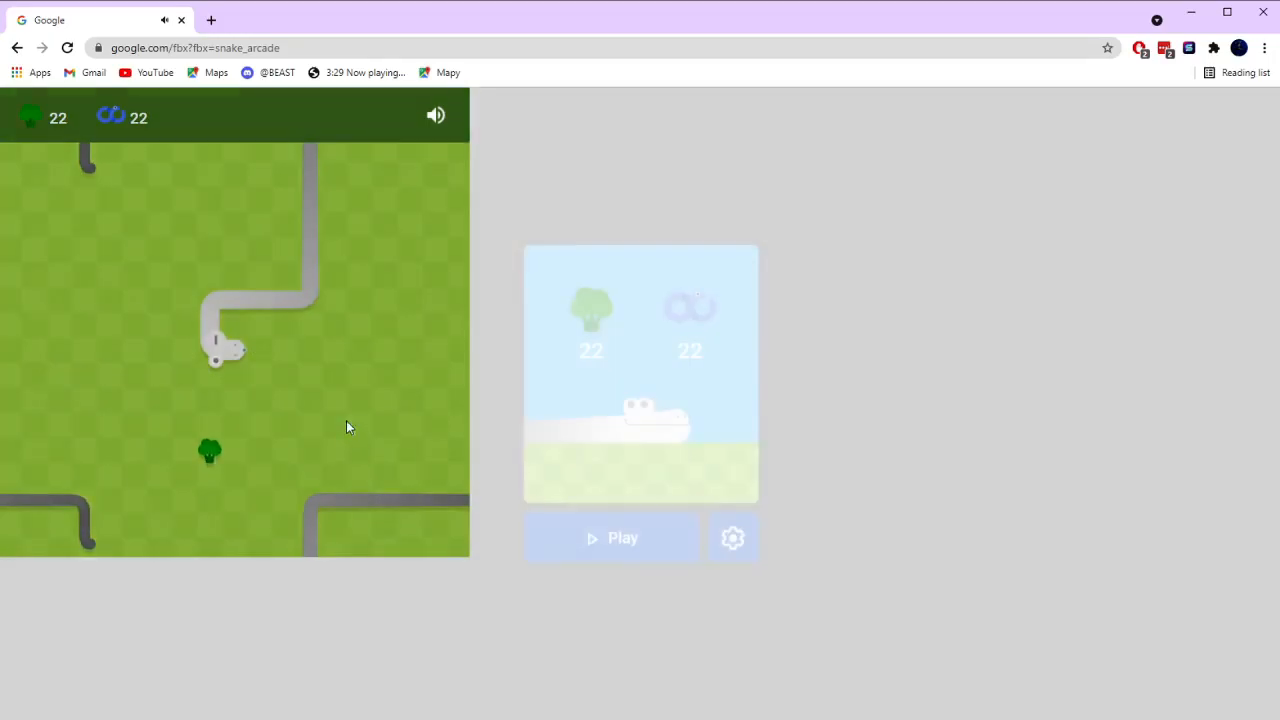
# Step: Play a turnip round with the green snake among wall blocks until it ends at 9
pyautogui.click(612, 538)
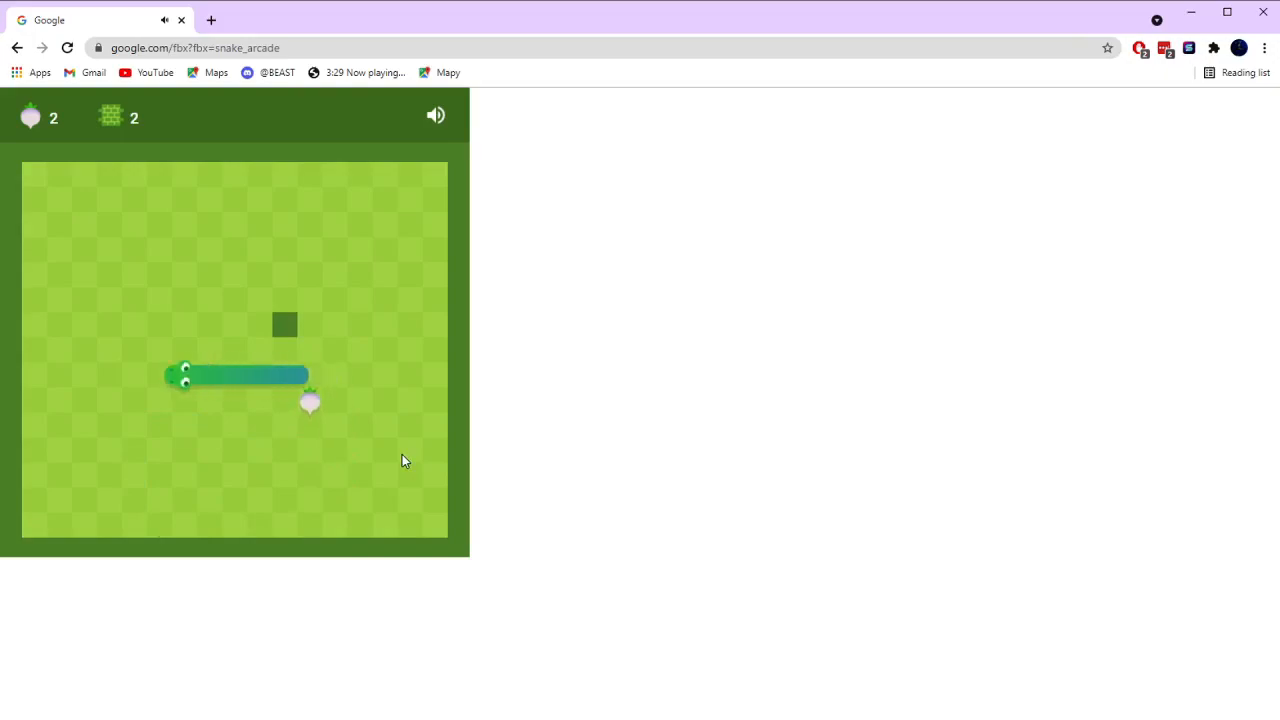
pyautogui.press('Up')
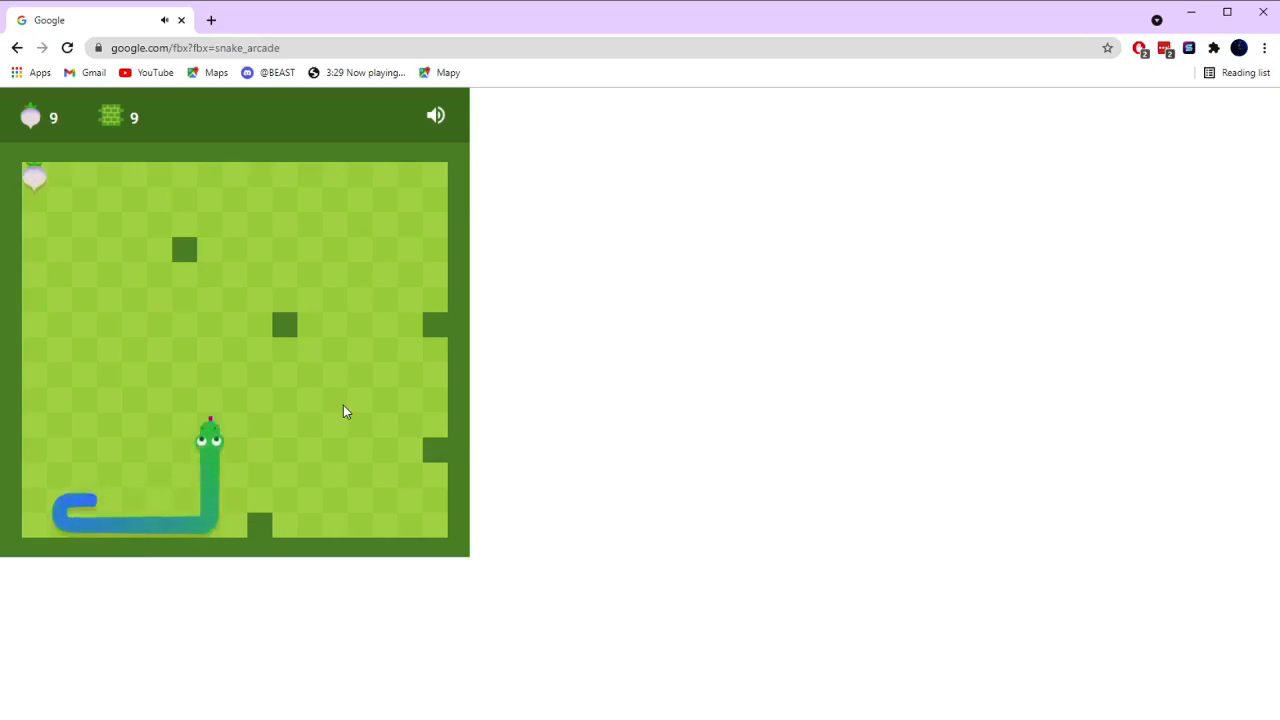
pyautogui.press('up')
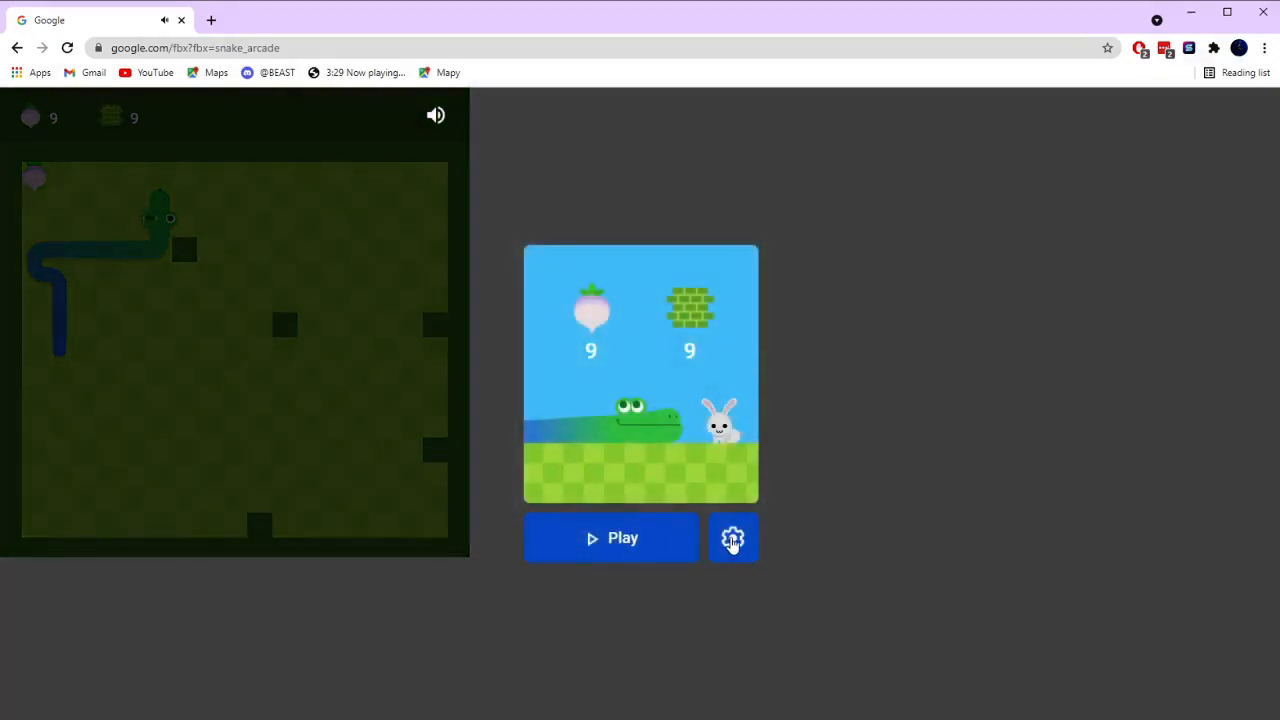
# Step: Play a grape round with the blue snake, steering to grapes until game over at 17
pyautogui.click(612, 538)
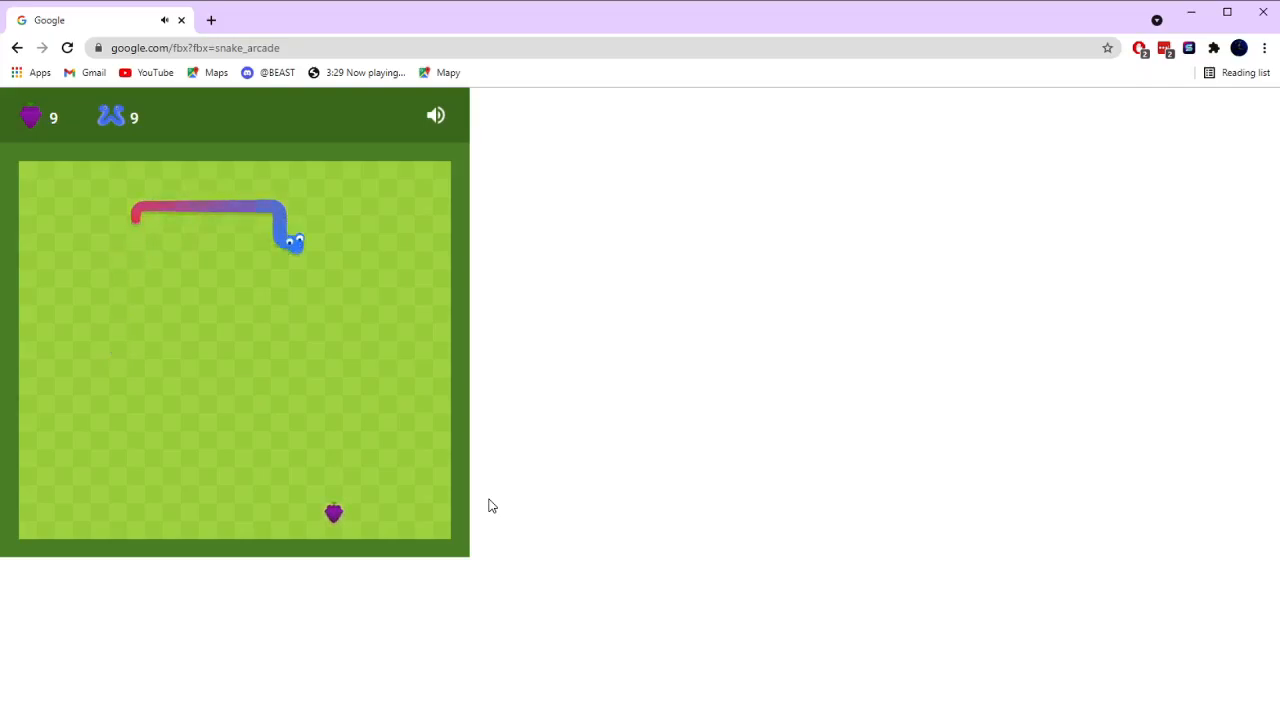
pyautogui.press('Down')
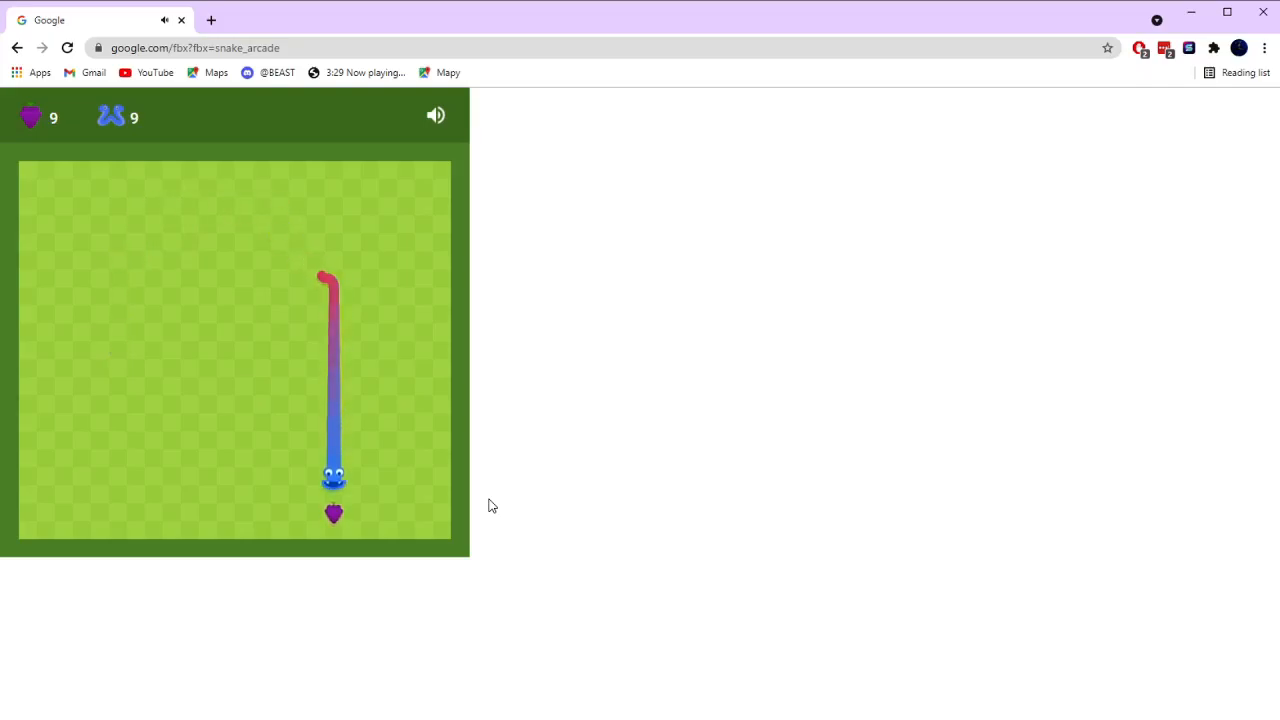
pyautogui.press('right')
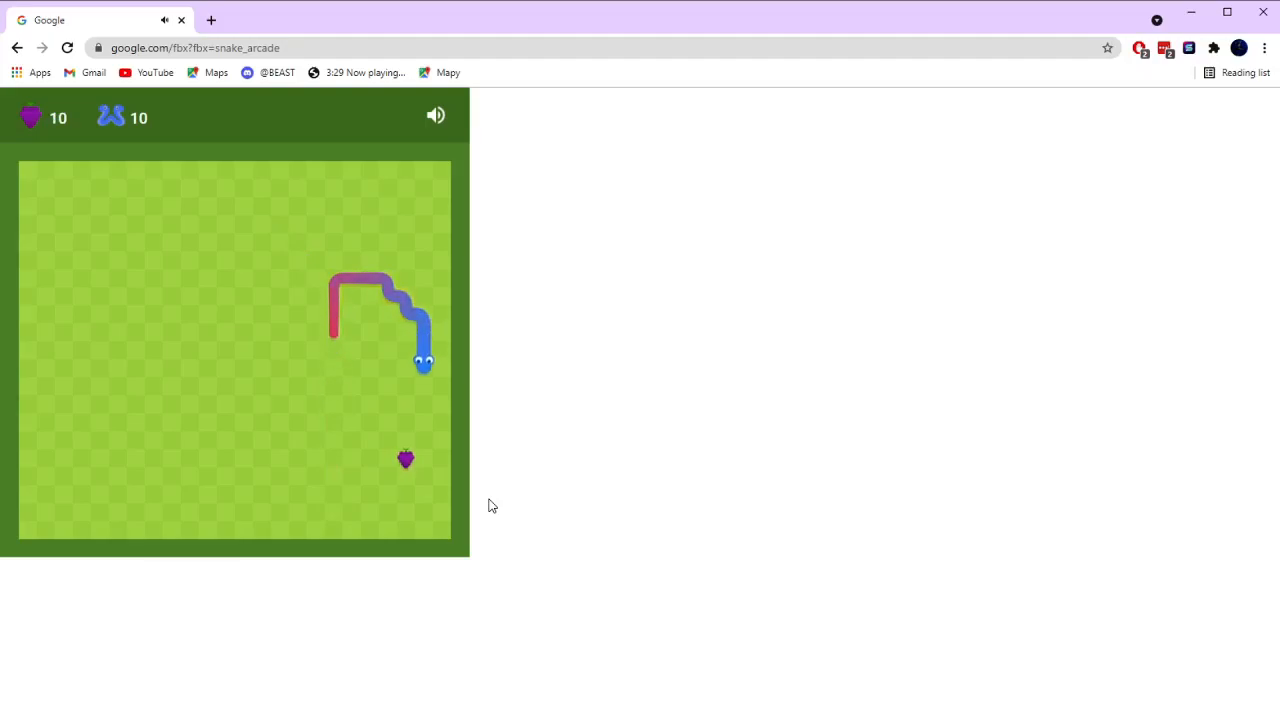
pyautogui.press('Down')
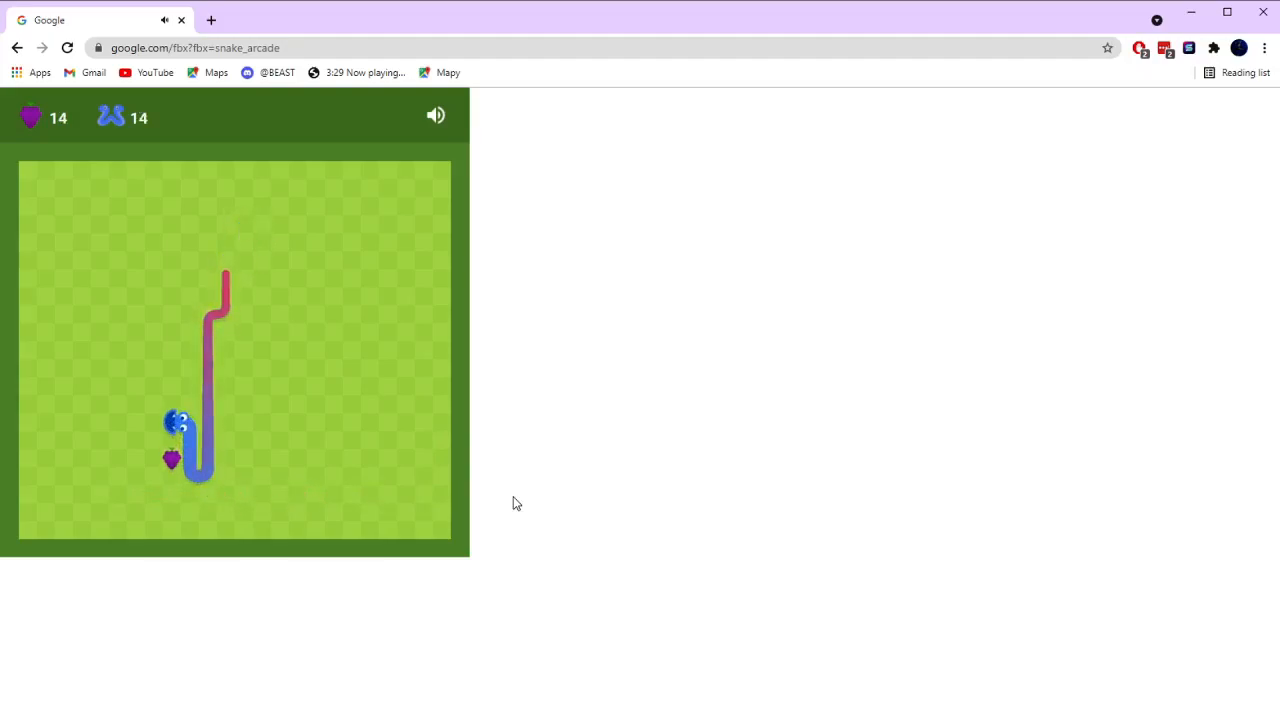
pyautogui.press('Right')
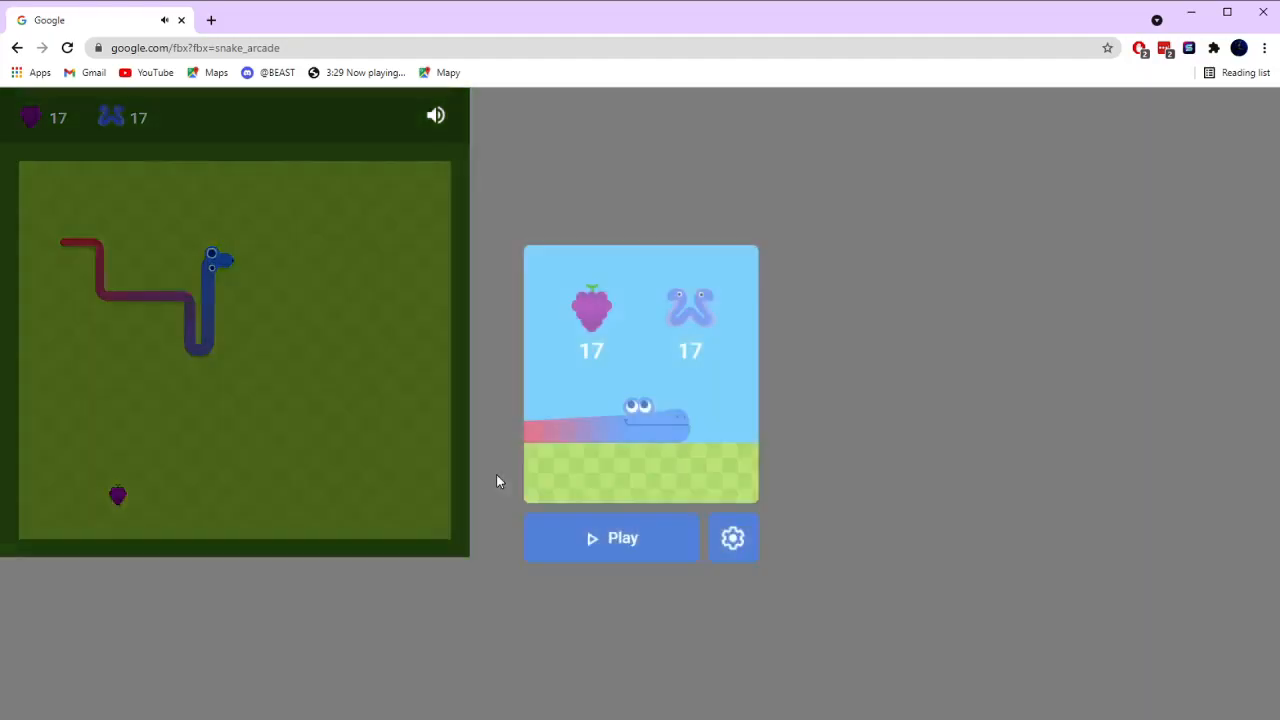
# Step: Bring up the game options and start a fresh eggplant round with the yellow snake
pyautogui.click(732, 538)
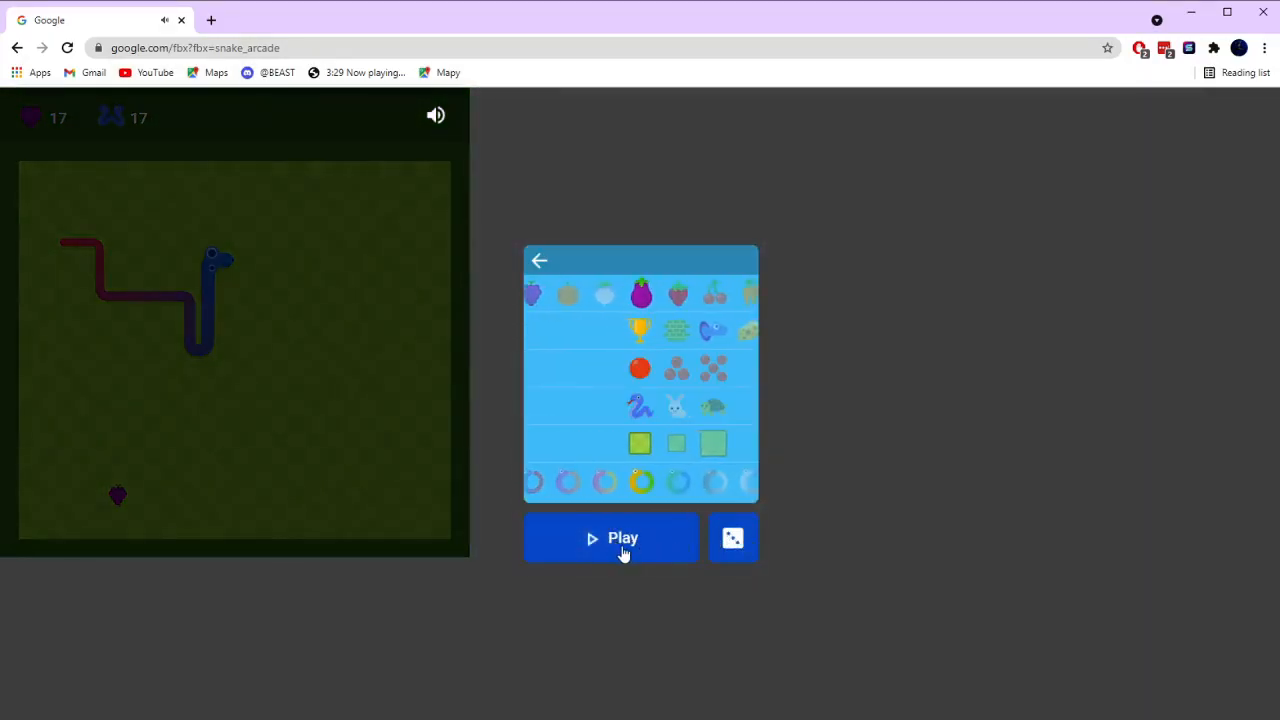
pyautogui.click(612, 538)
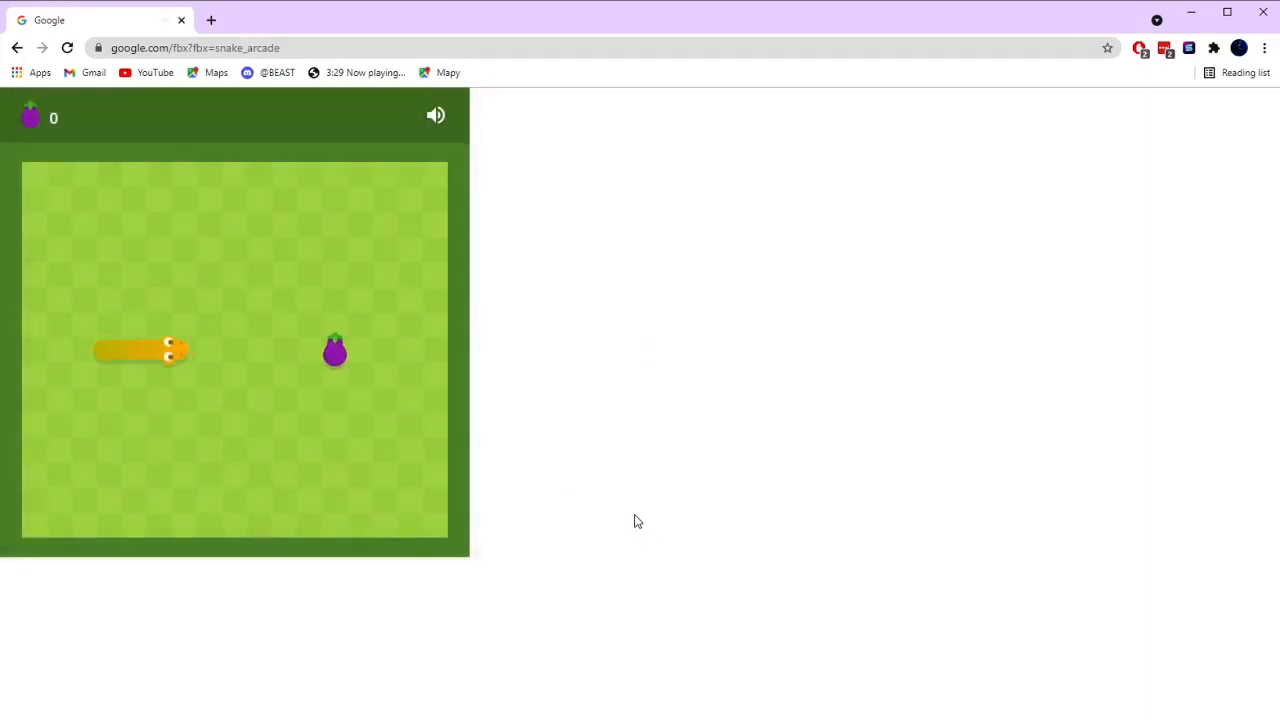